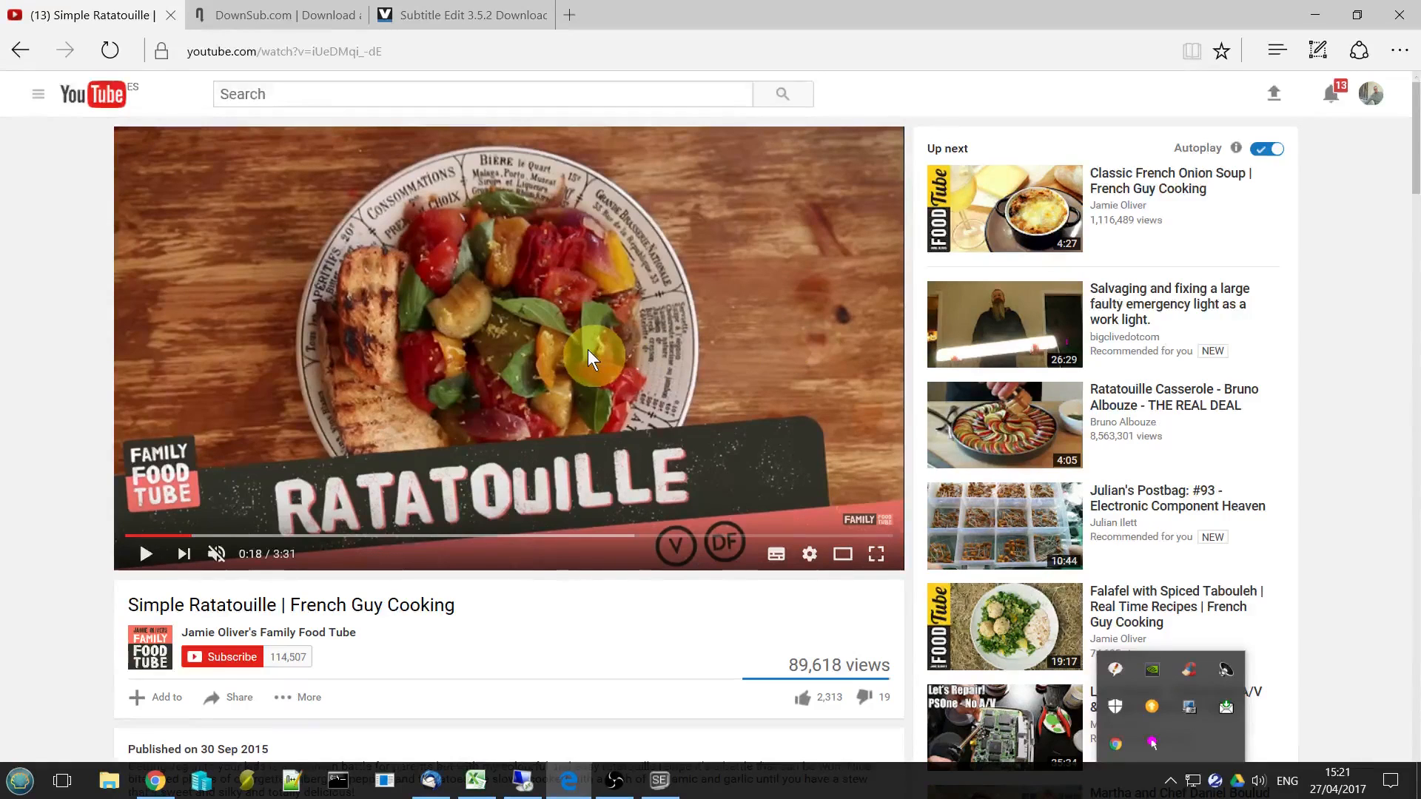
mouse_move(720, 354)
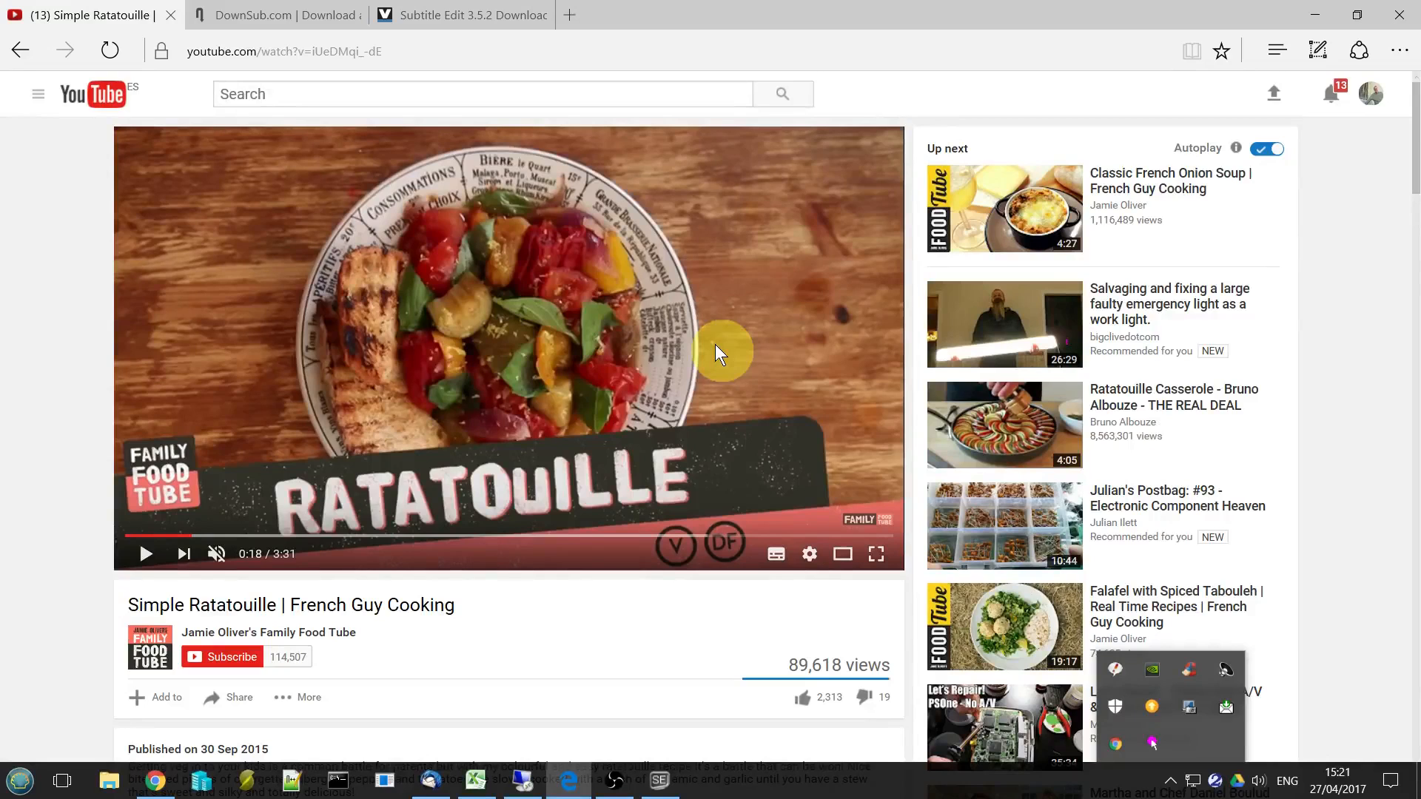
mouse_move(464, 426)
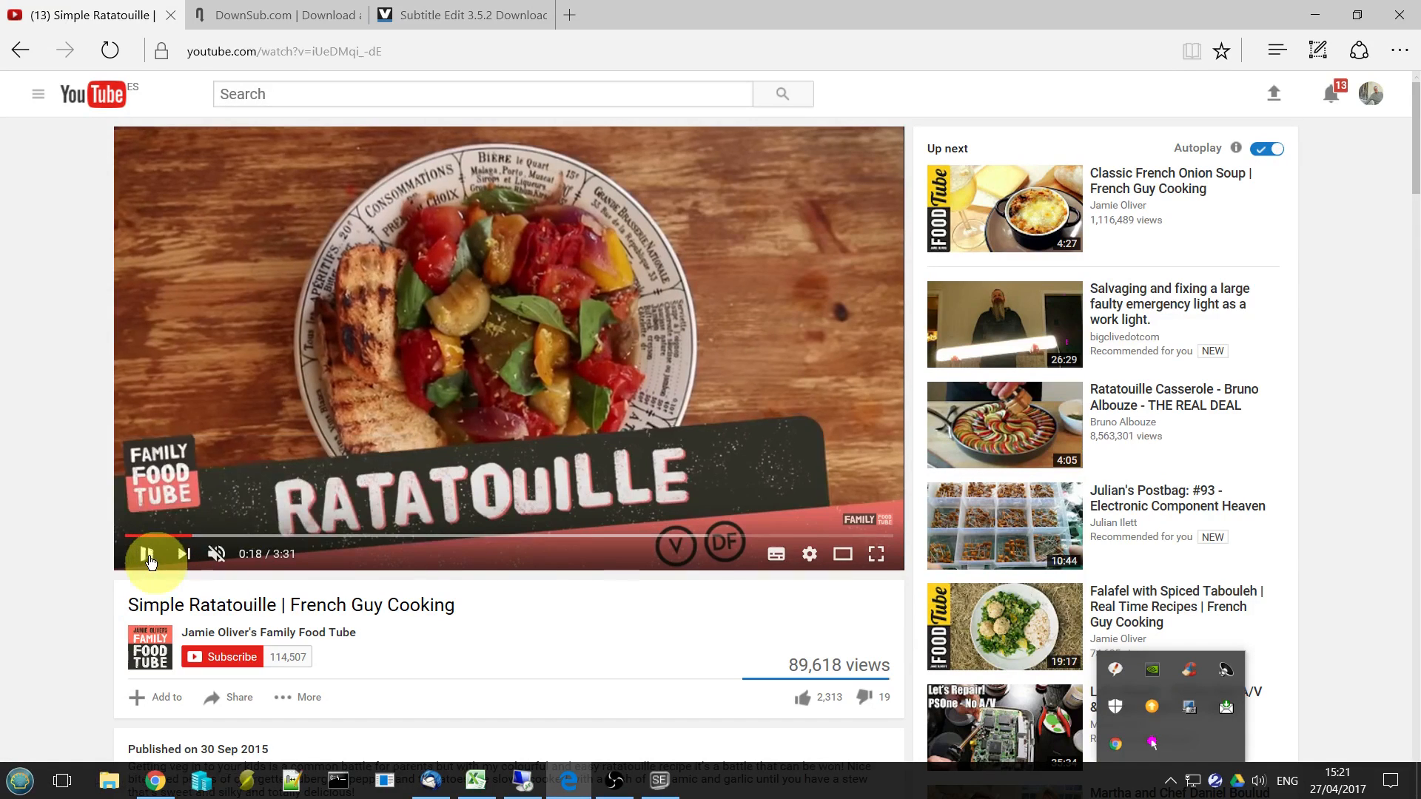
Play the Simple Ratatouille video and turn on its English captions.
left_click(147, 554)
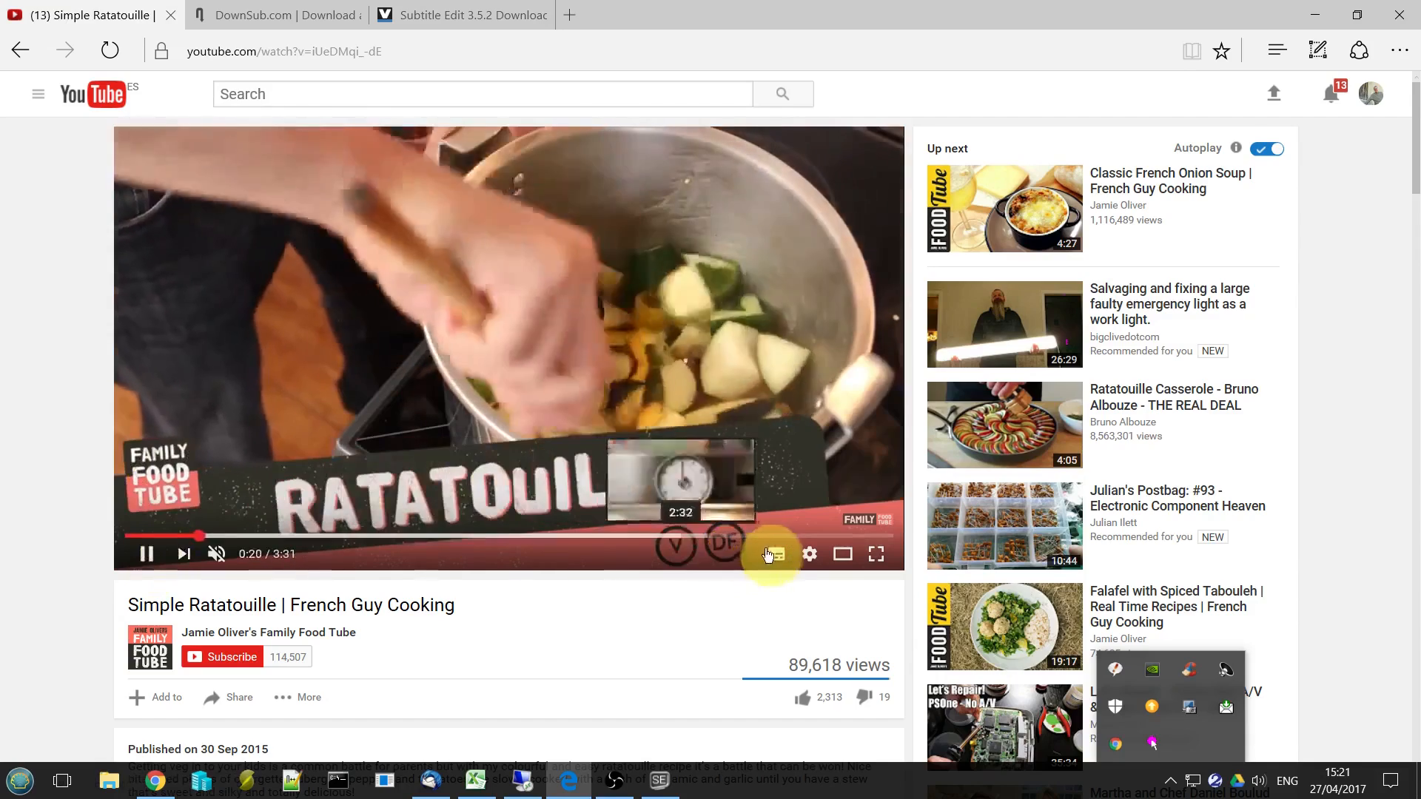
left_click(776, 554)
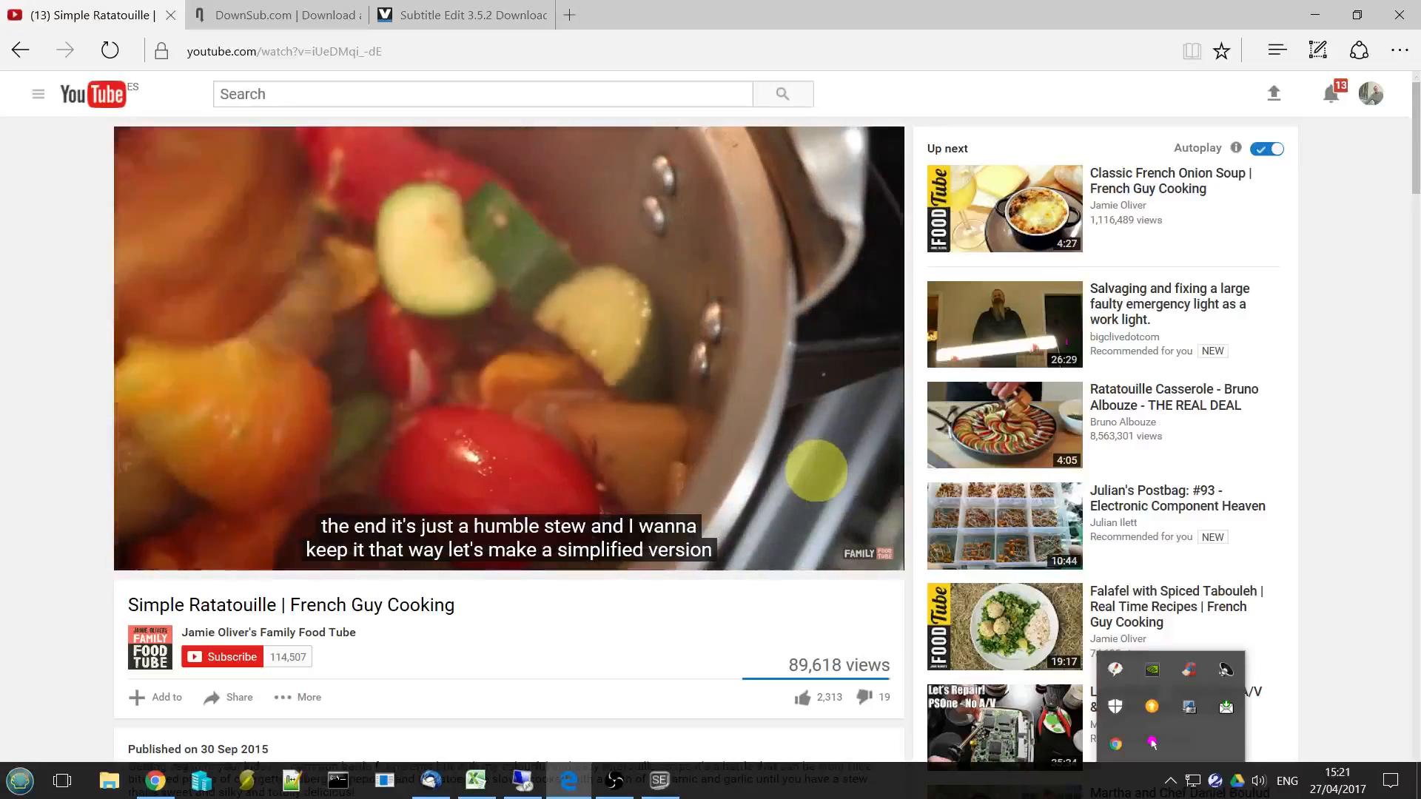
mouse_move(752, 517)
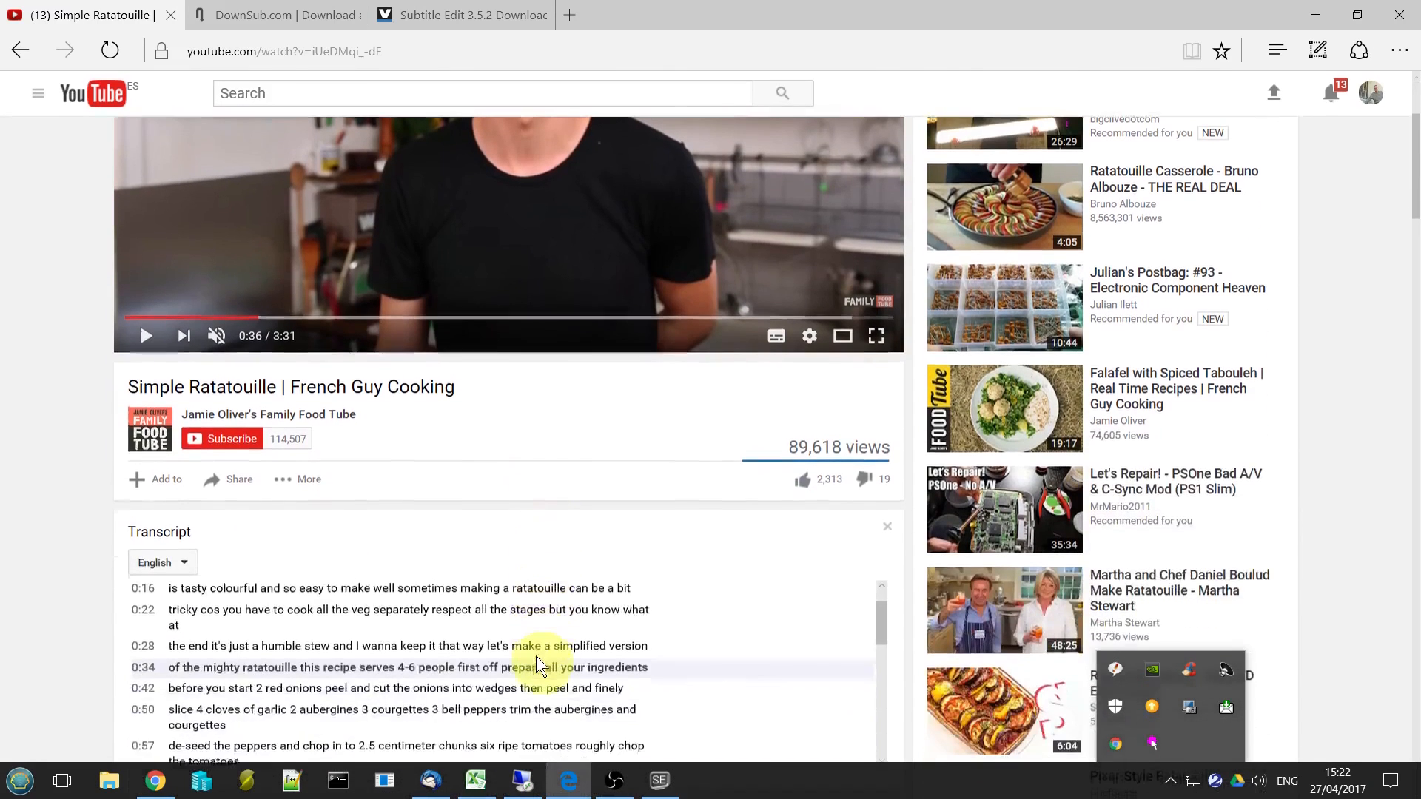
Scroll the transcript to its end and select the lines from 2:47 to 3:04.
scroll("down", 3)
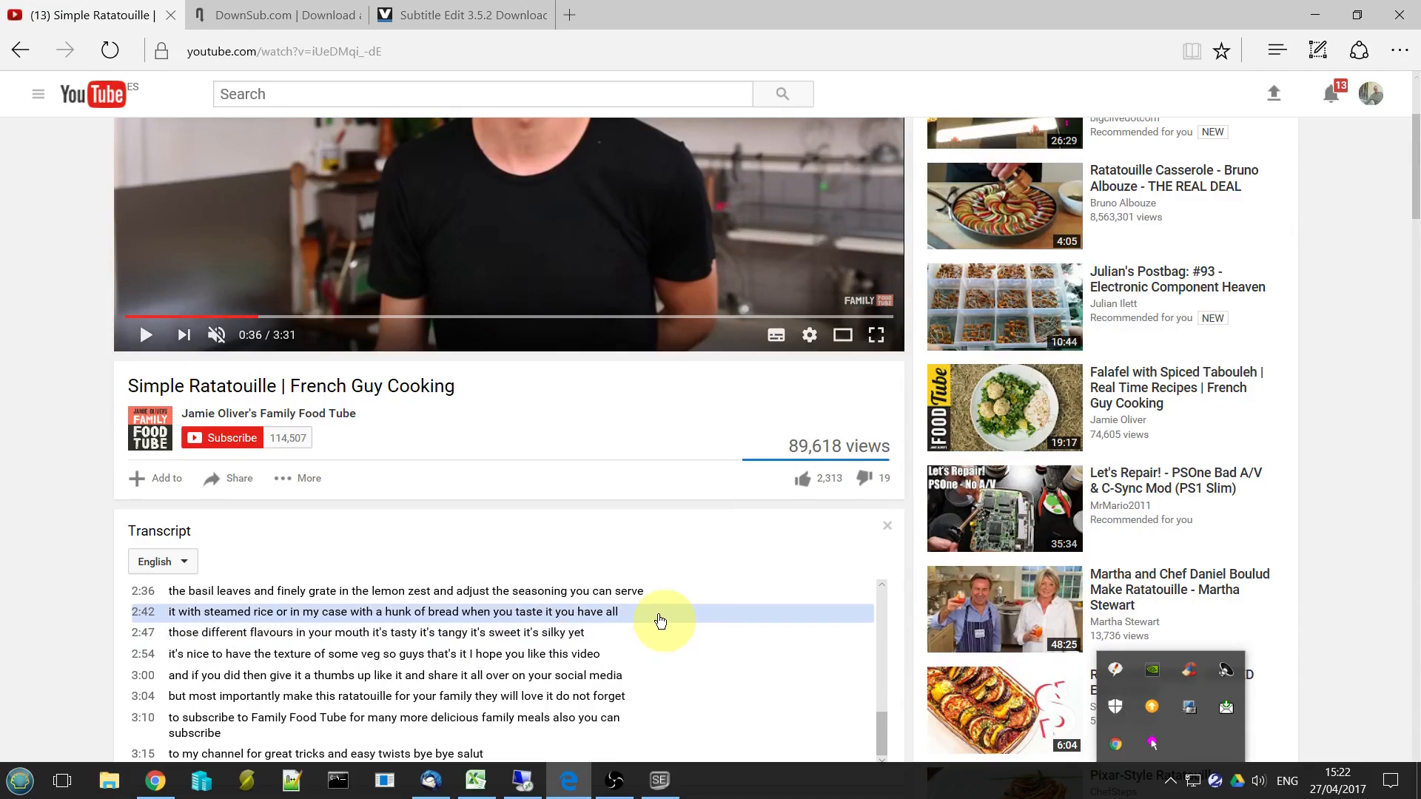
left_click_drag(659, 621, 685, 696)
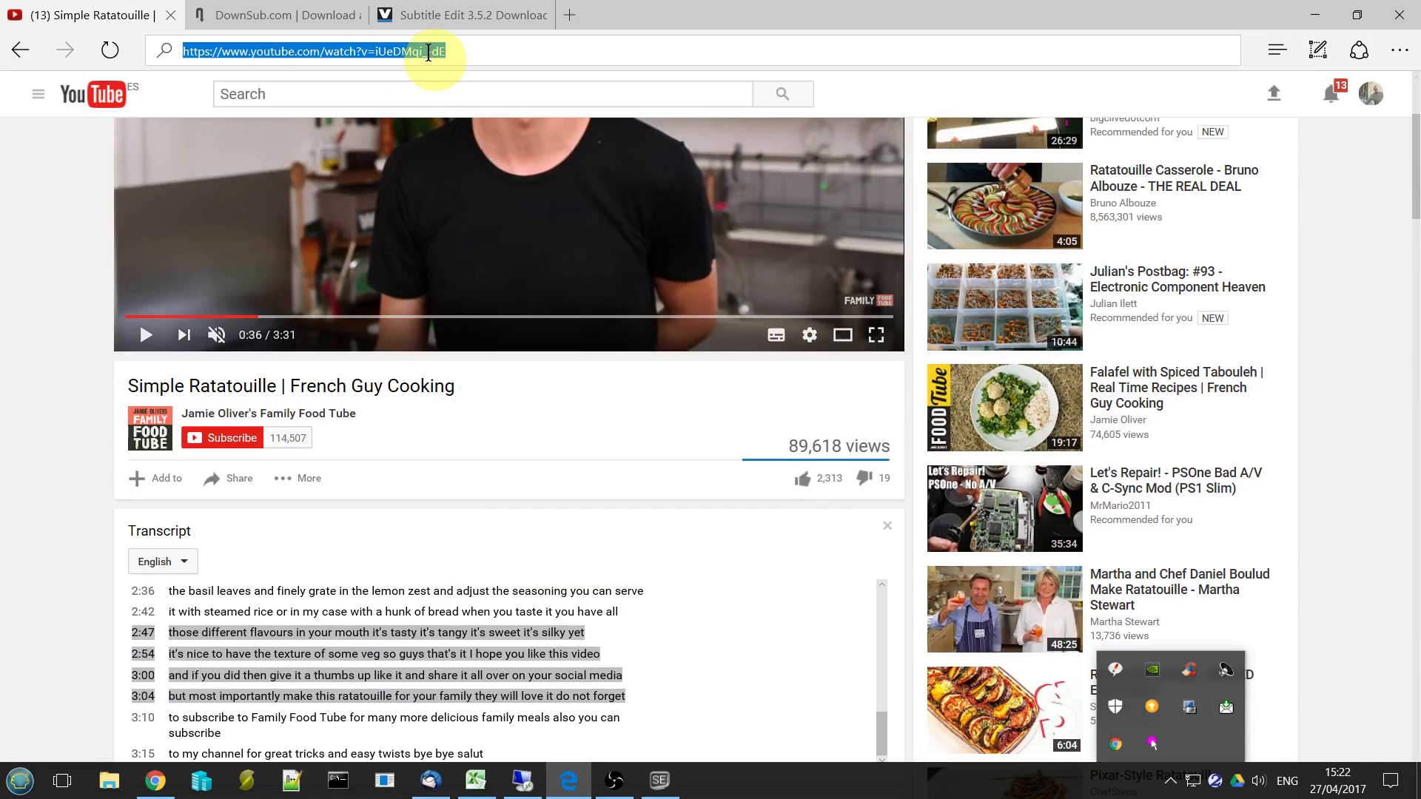
Enter the ratatouille video's YouTube link in DownSub and fetch its subtitles.
left_click(271, 16)
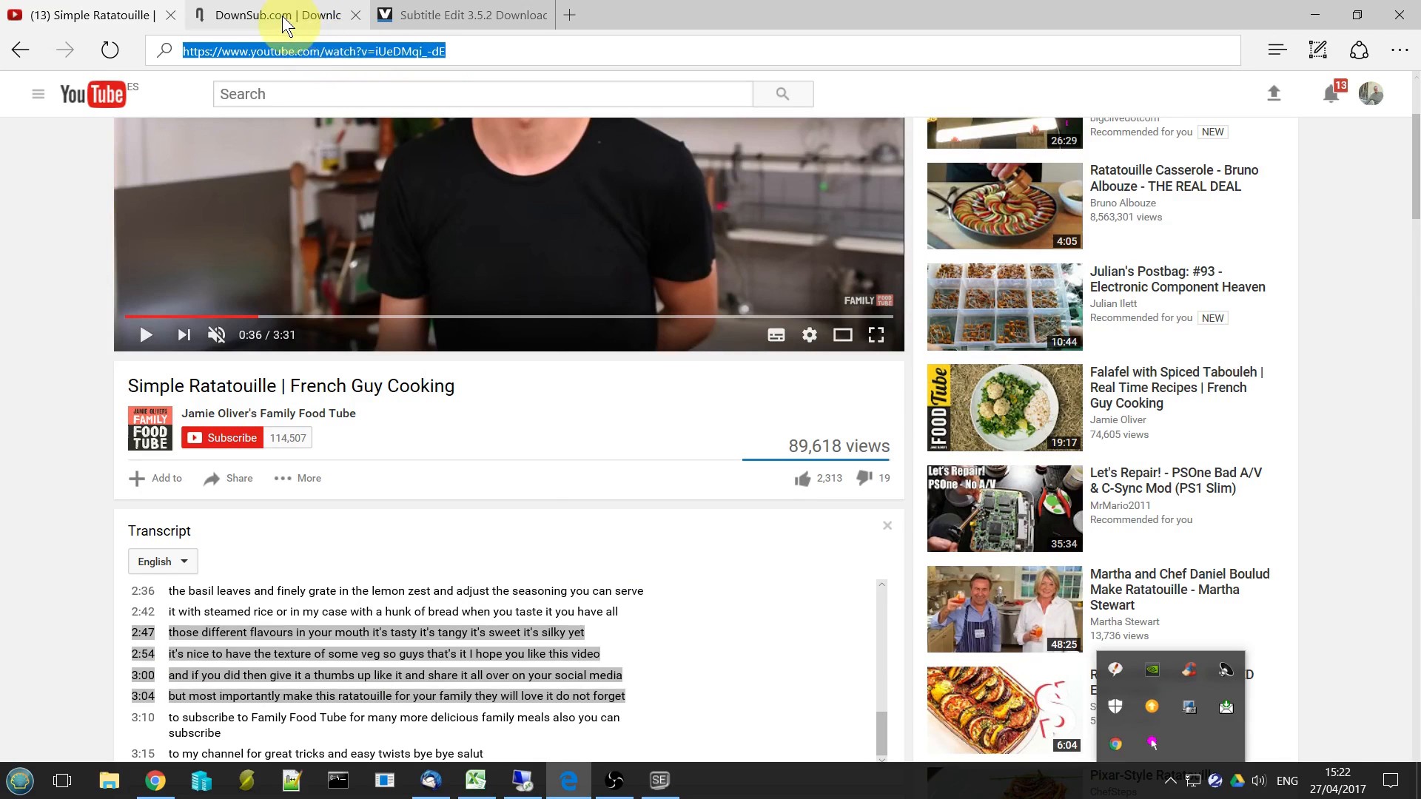
left_click(271, 15)
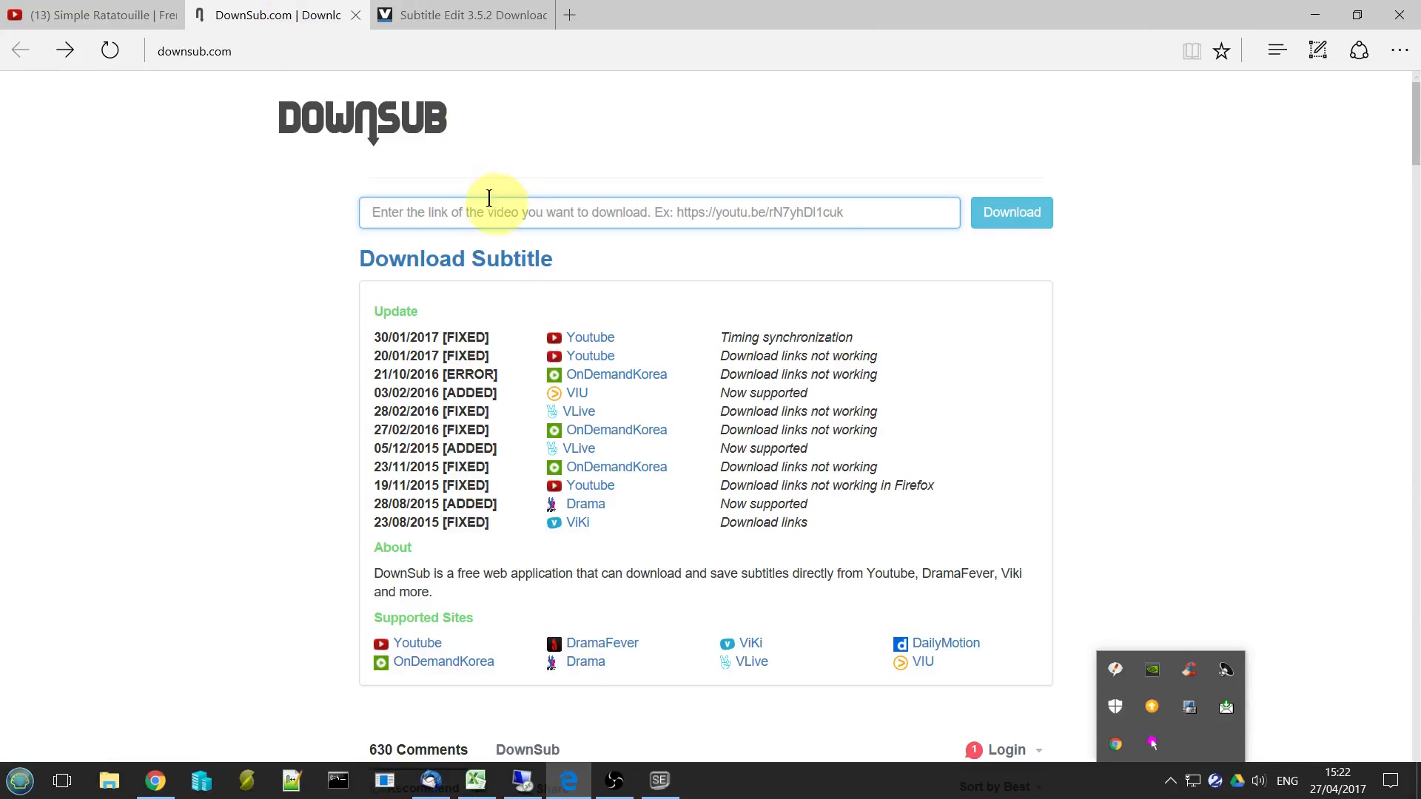
left_click(1009, 212)
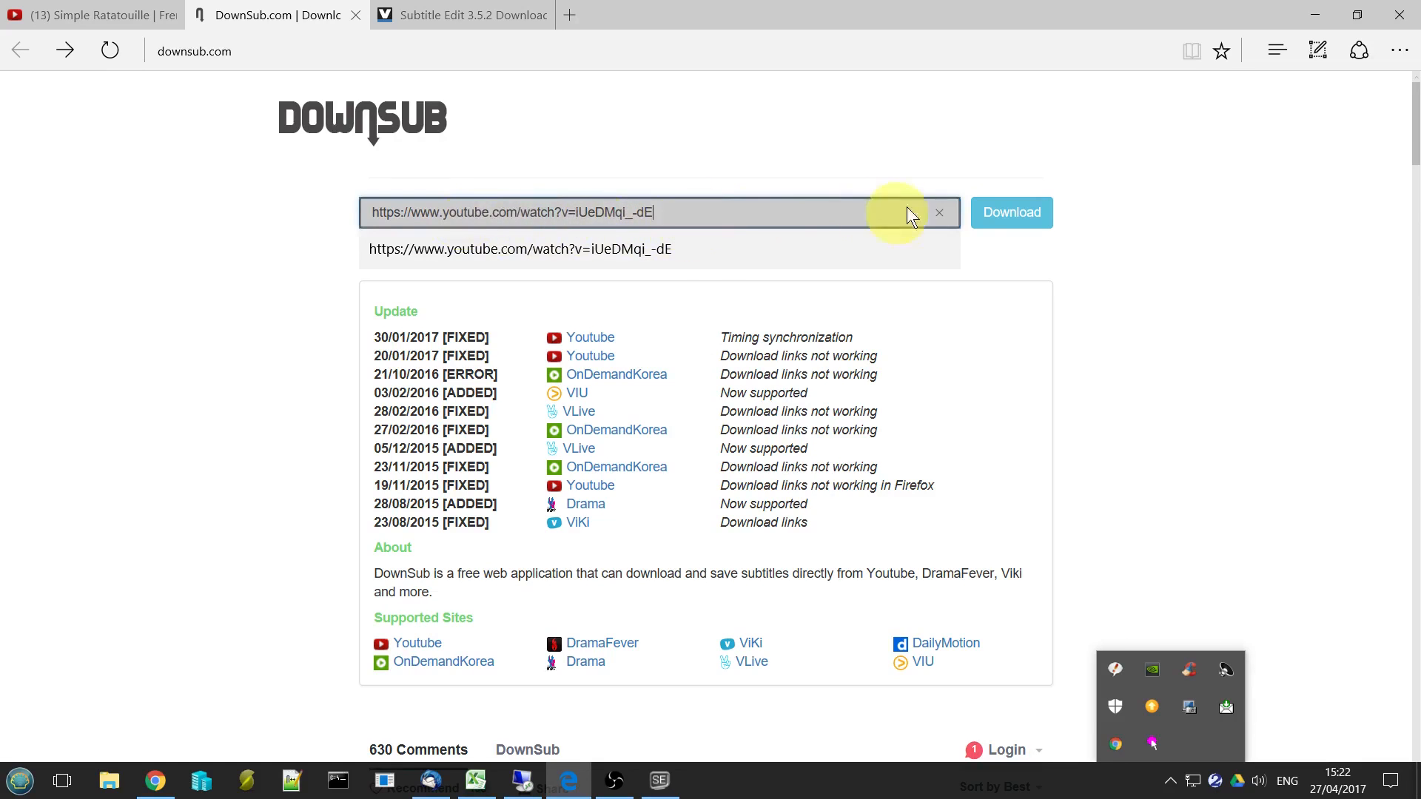
left_click(1011, 212)
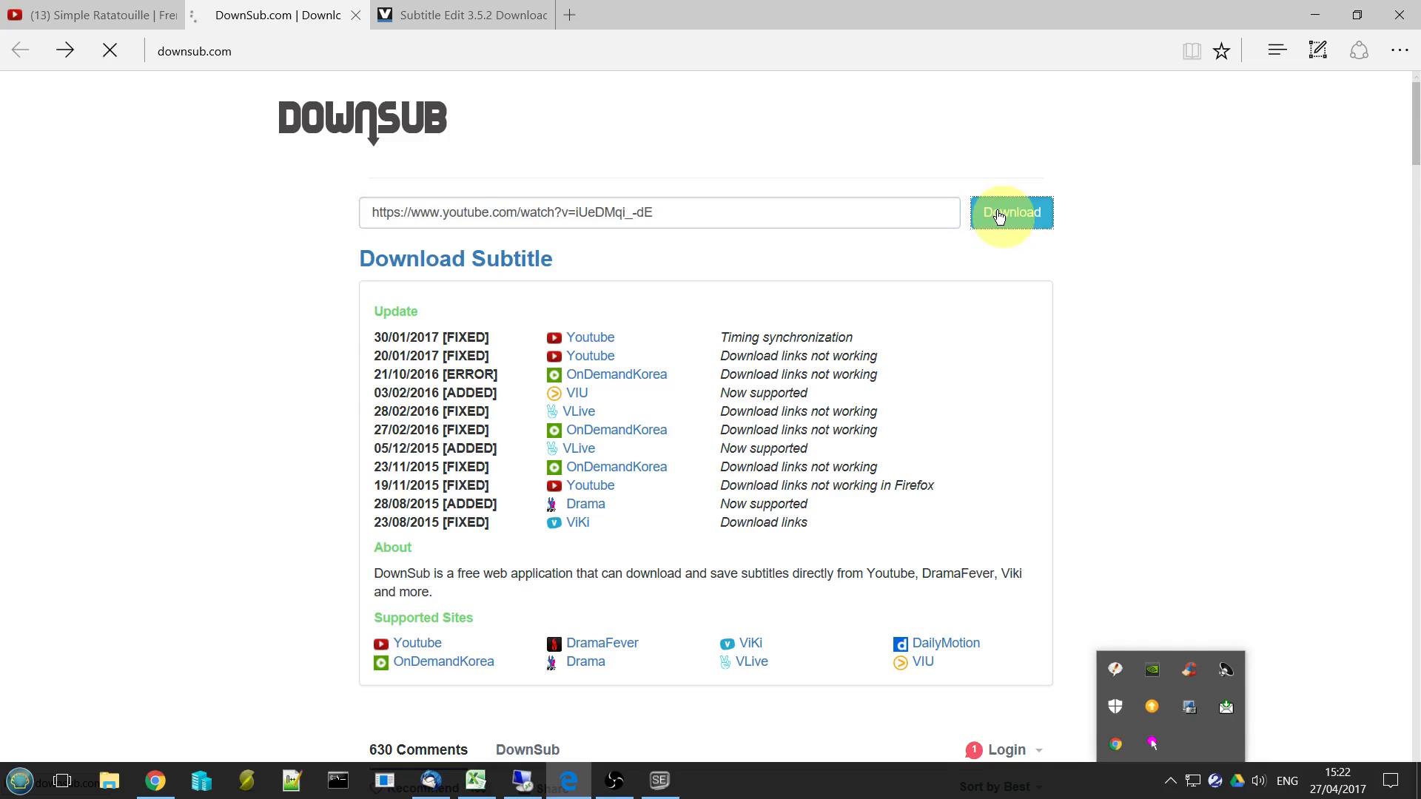
left_click(1010, 212)
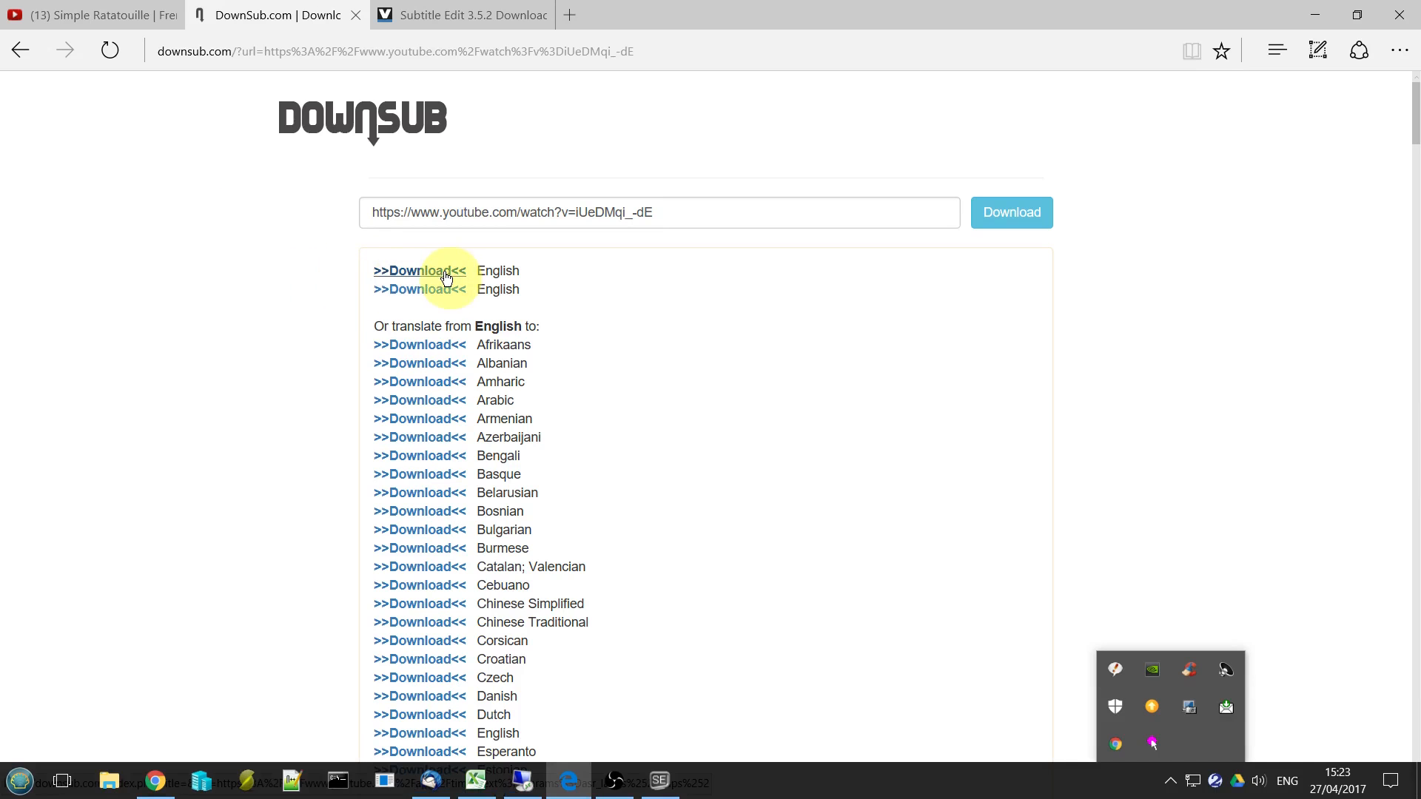
Download and save the English .srt subtitle file, then show the download.
left_click(419, 270)
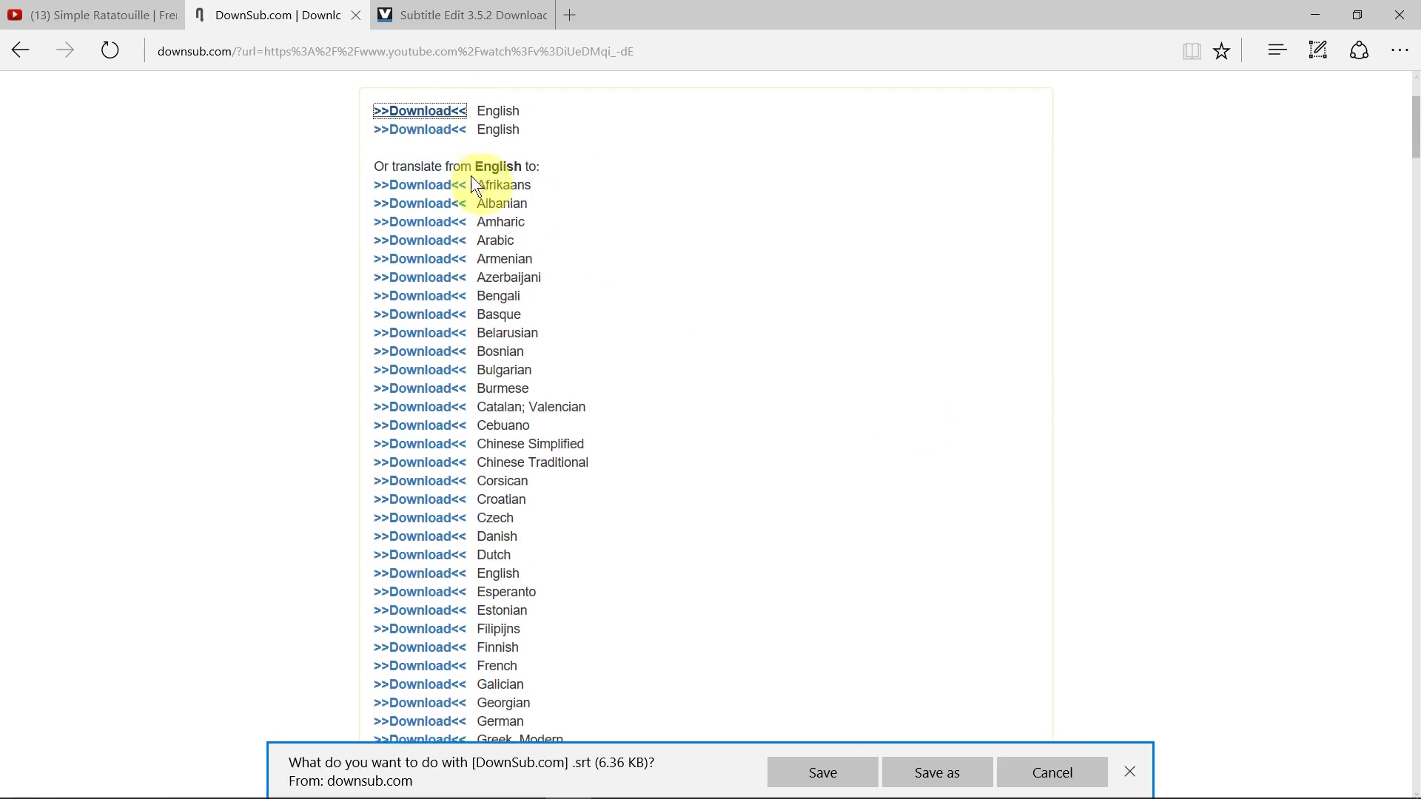
scroll("down", 3)
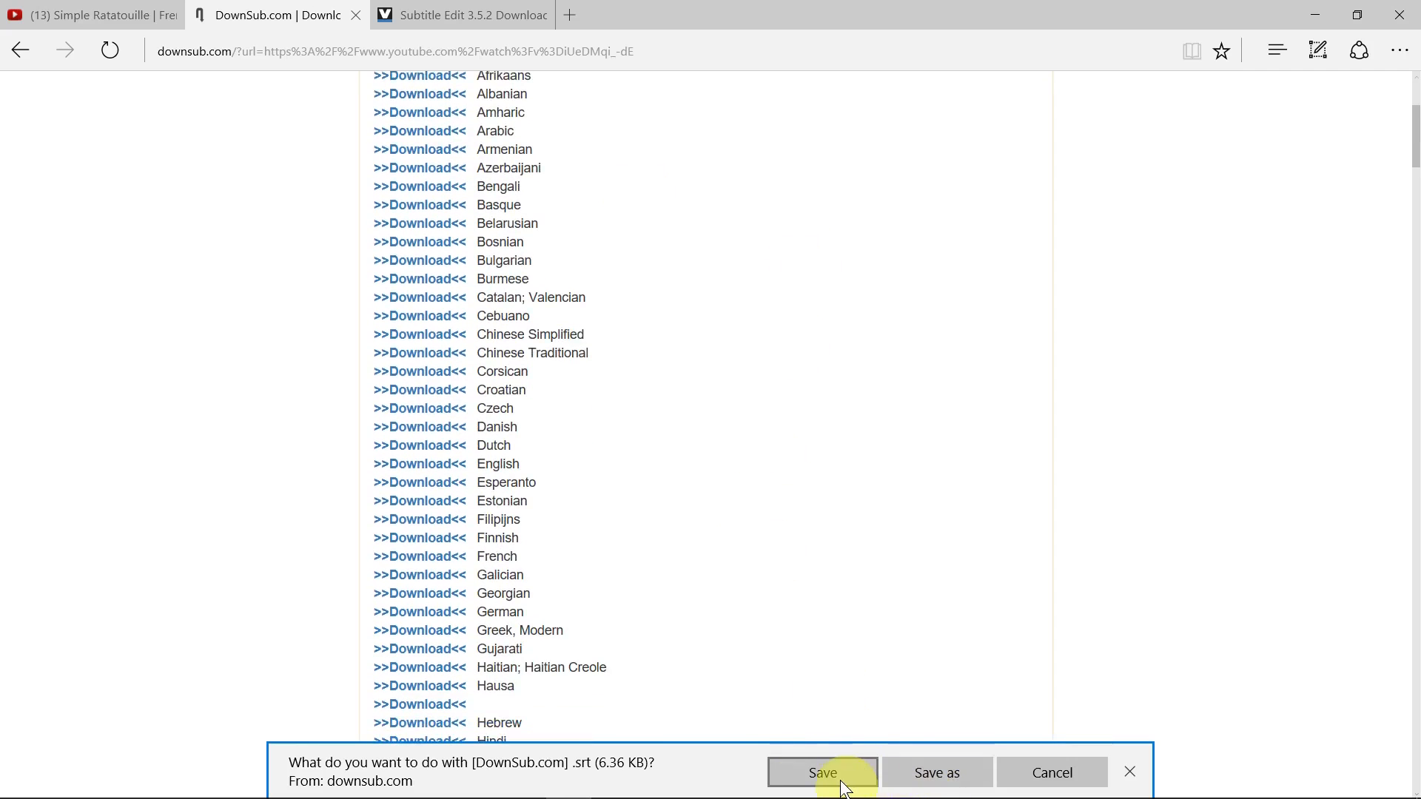
left_click(820, 772)
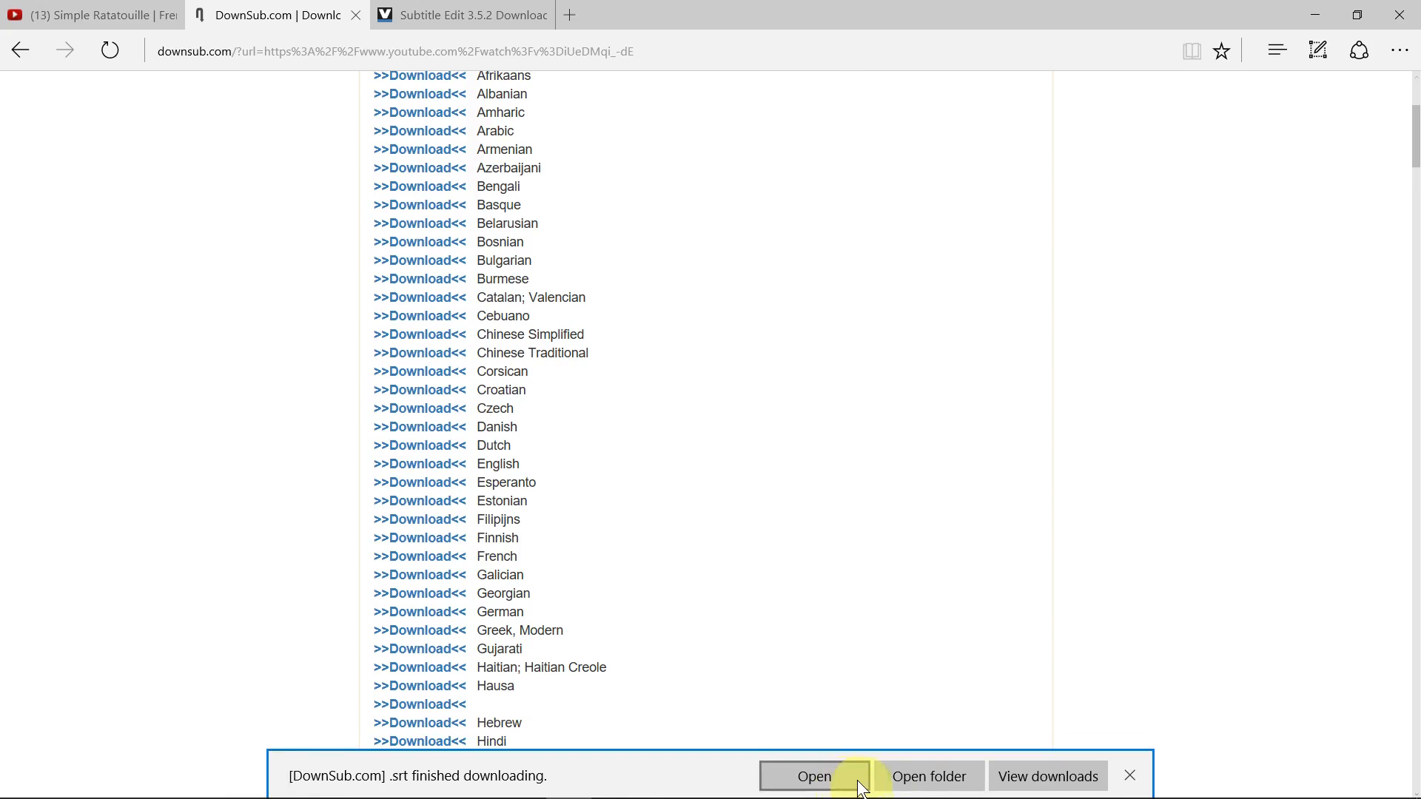
left_click(928, 775)
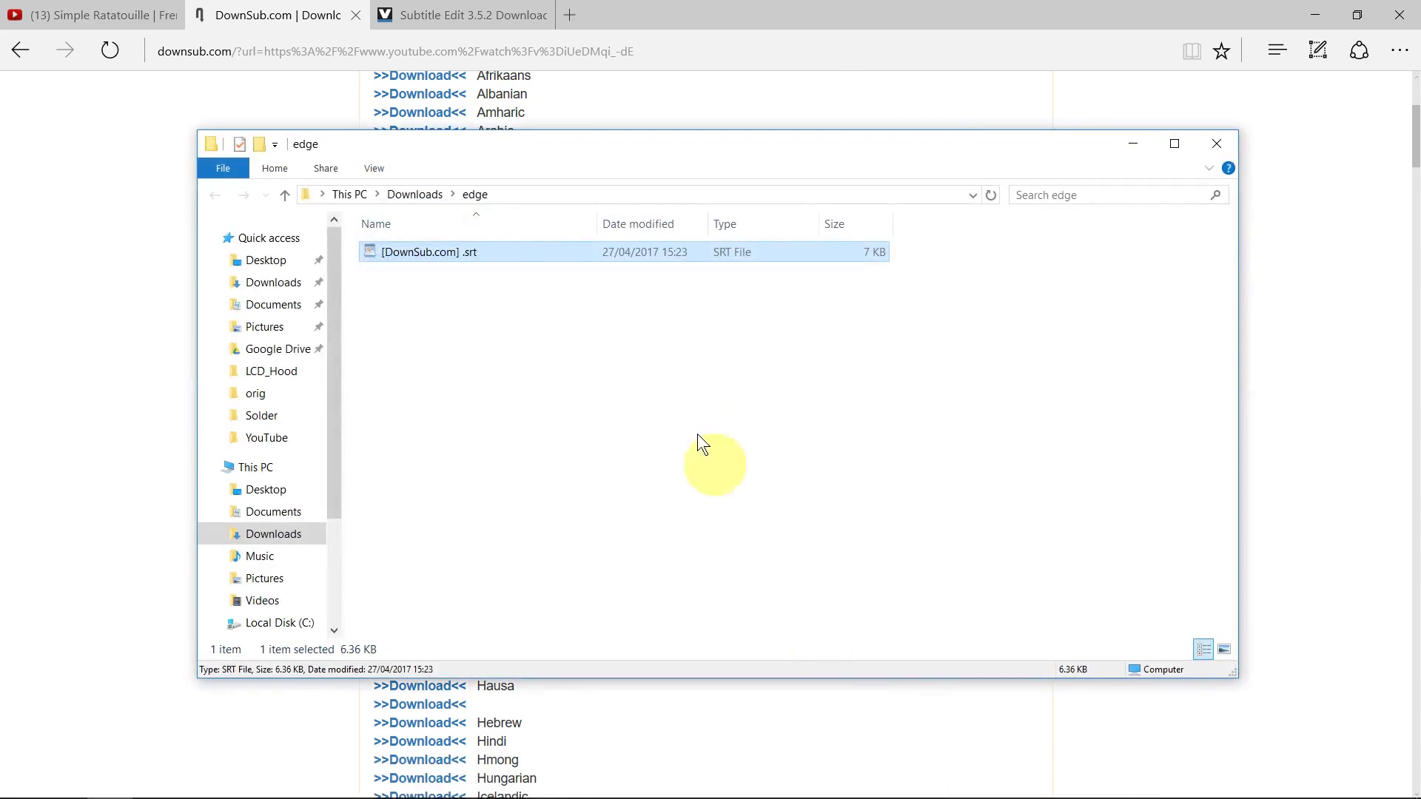
mouse_move(472, 270)
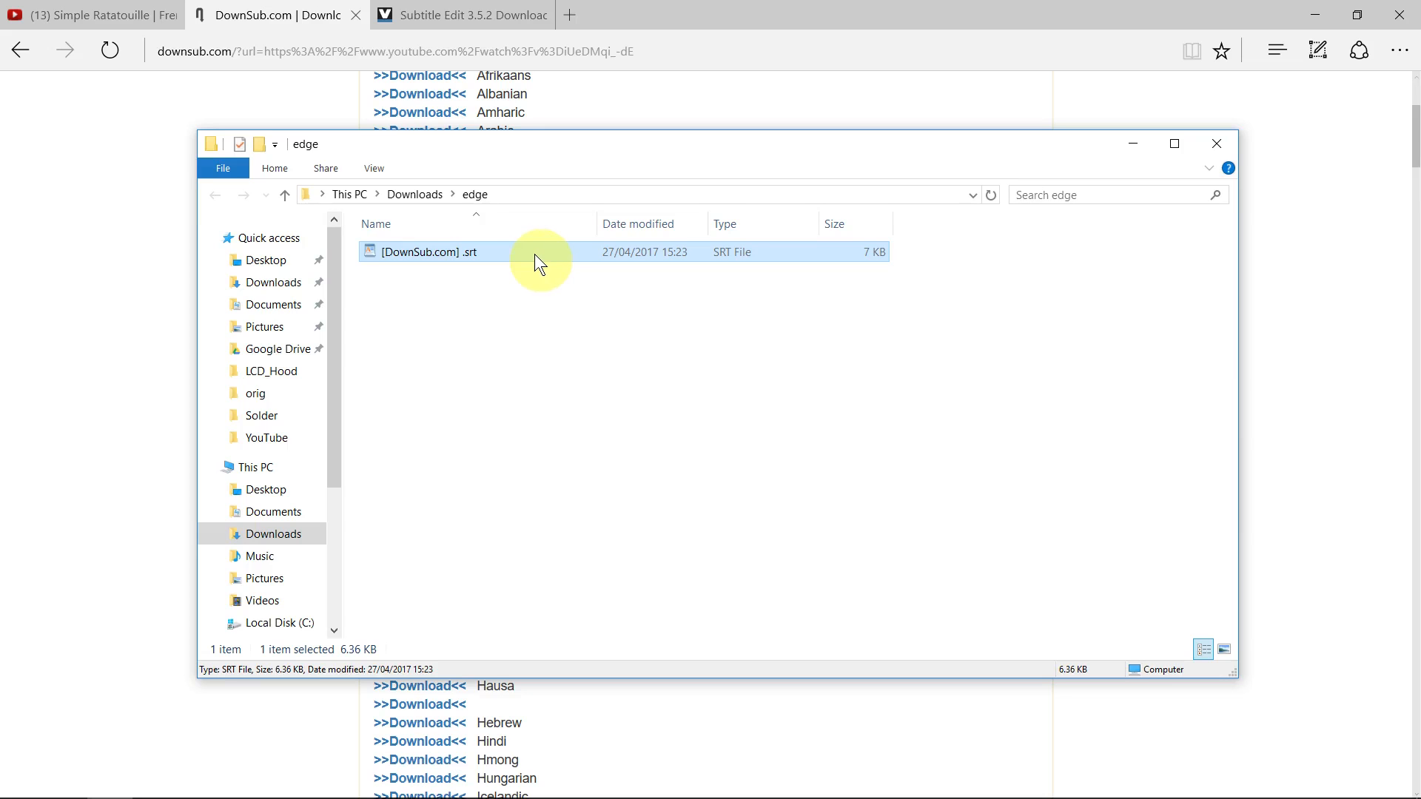
Open the [DownSub.com] .srt file from Downloads\edge in WordPad.
double_click(427, 251)
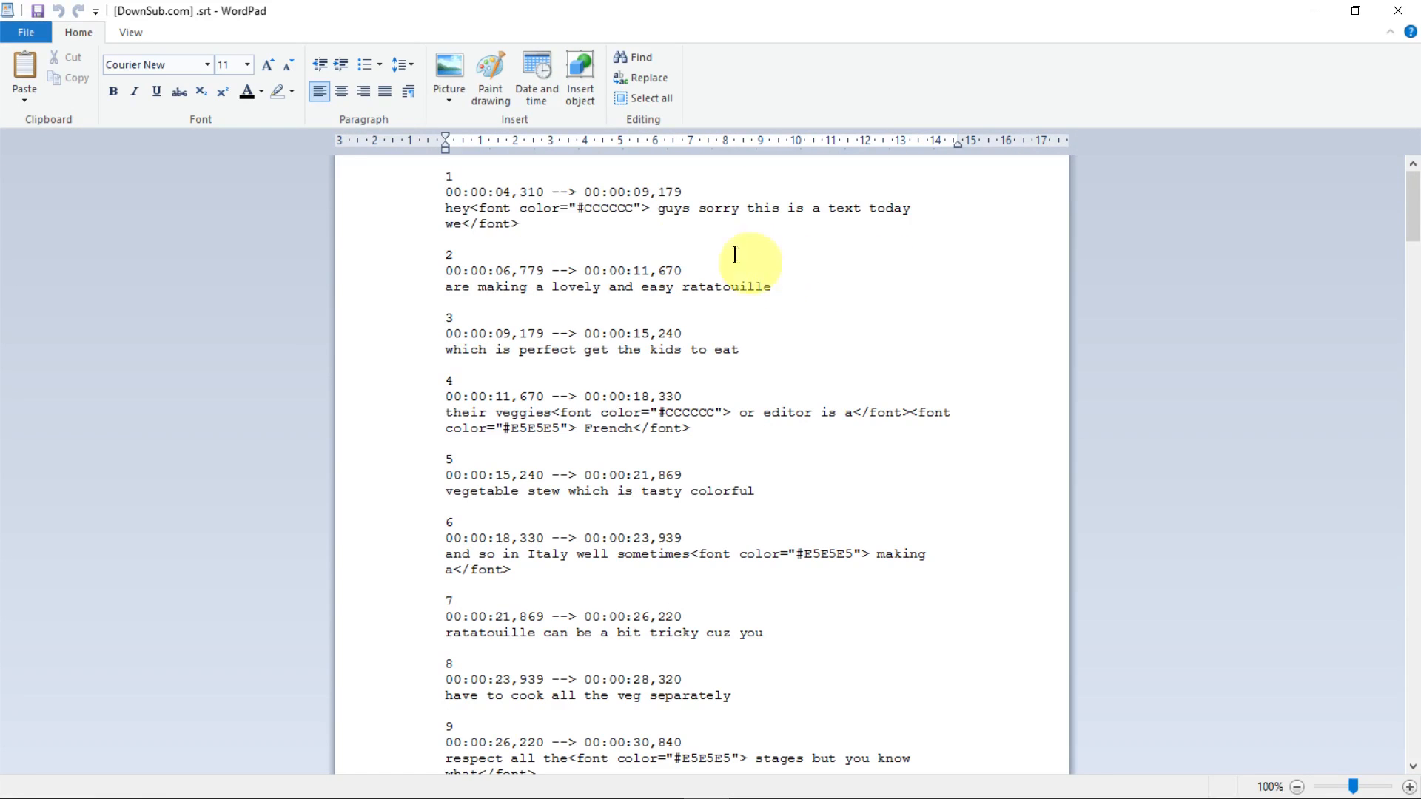
mouse_move(666, 292)
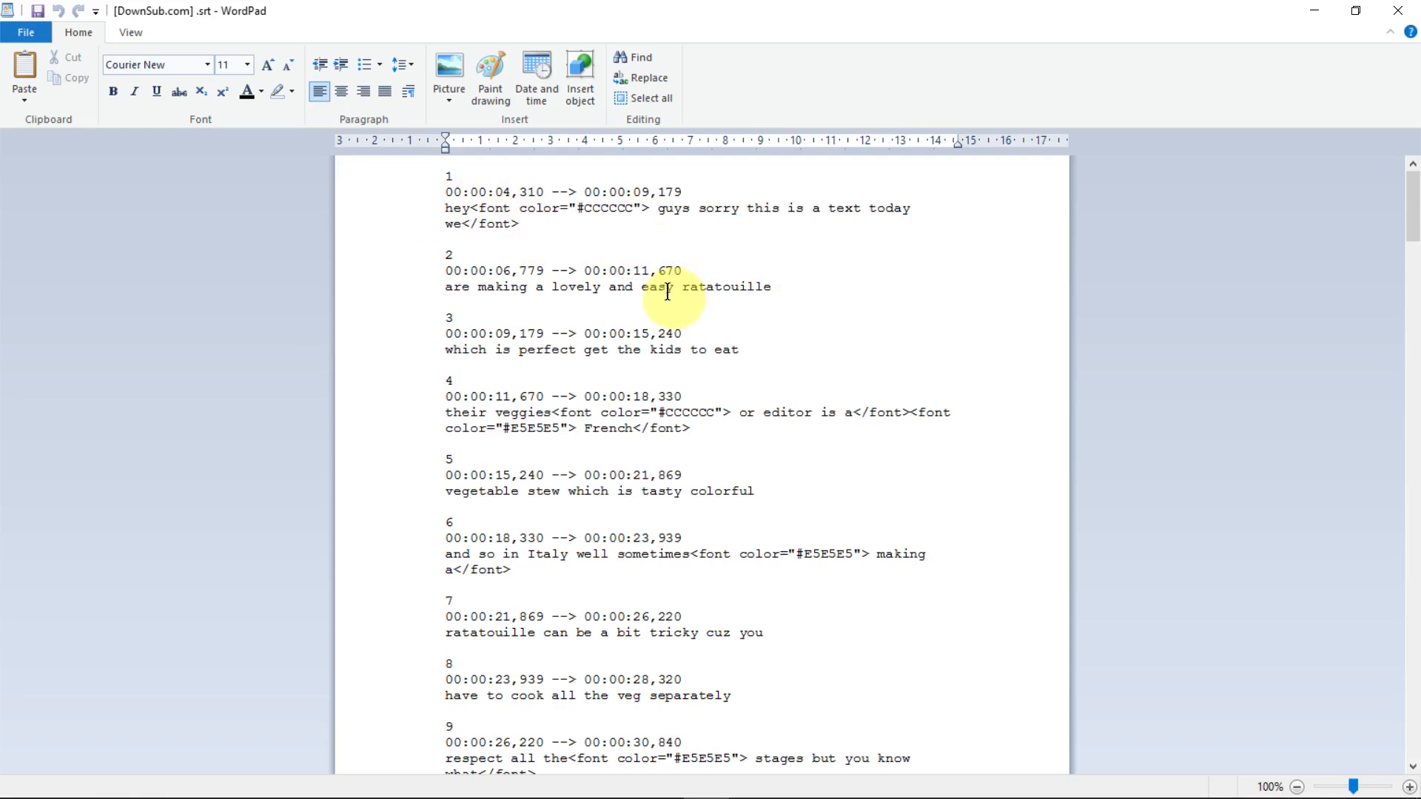
mouse_move(600, 360)
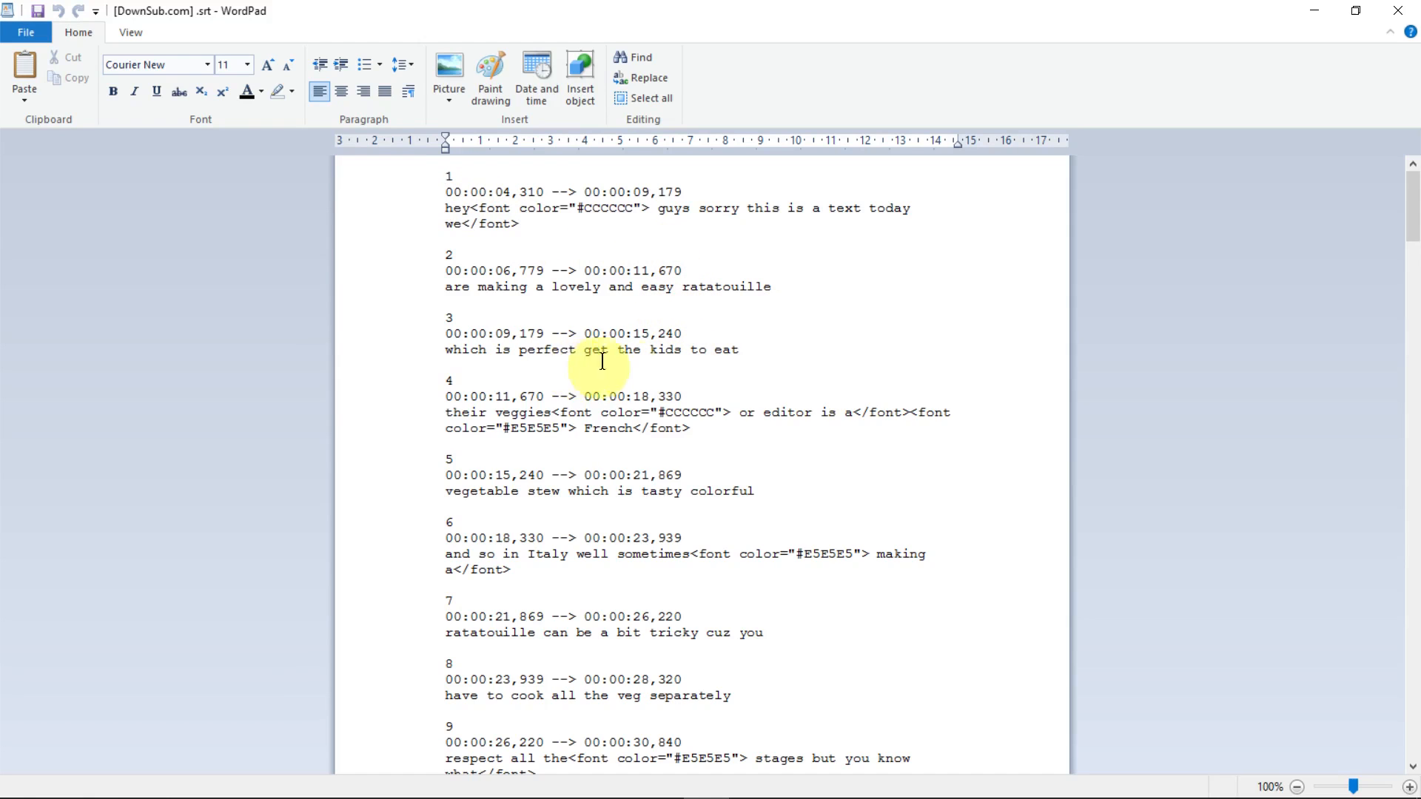
Scroll through the raw timestamped .srt captions, then close WordPad.
scroll("down", 3)
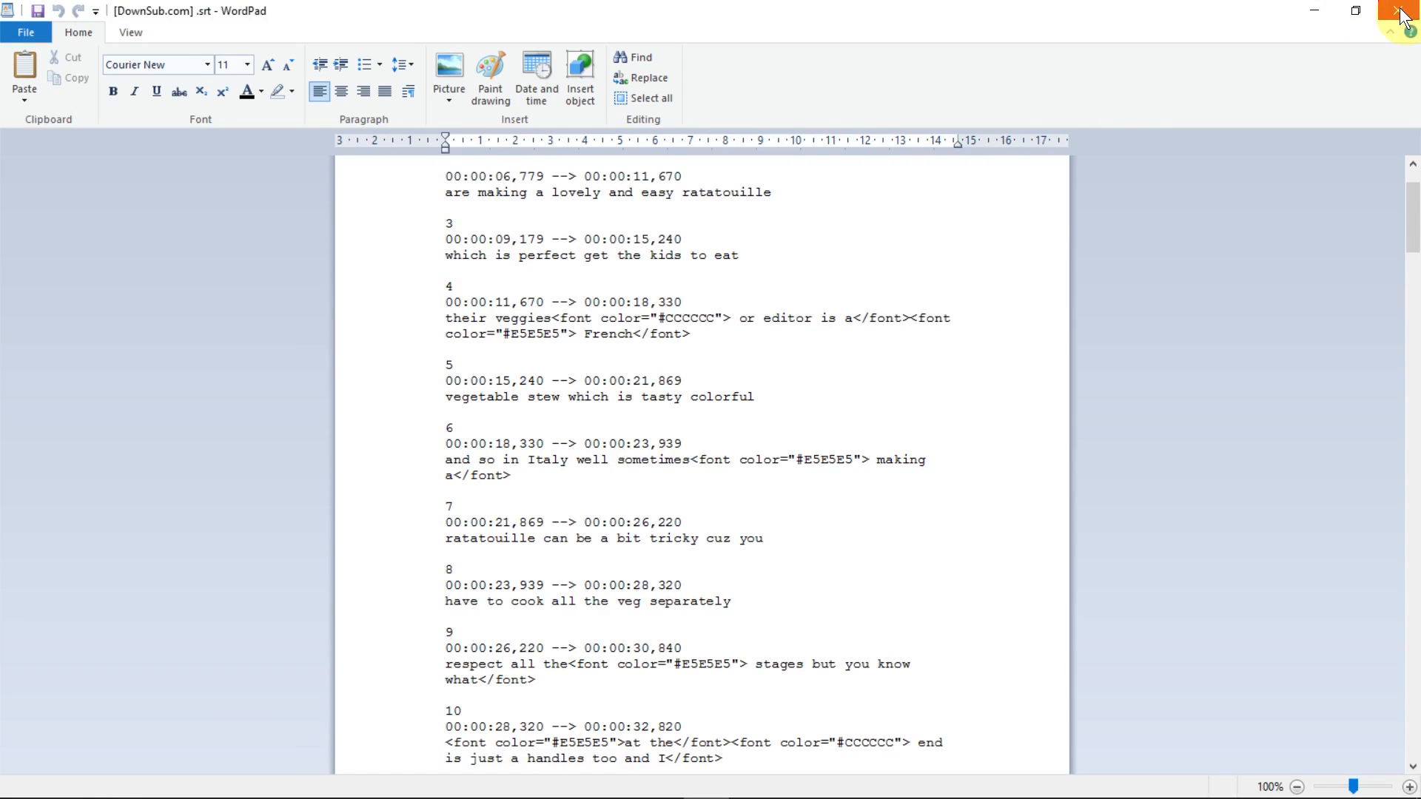
left_click(1400, 9)
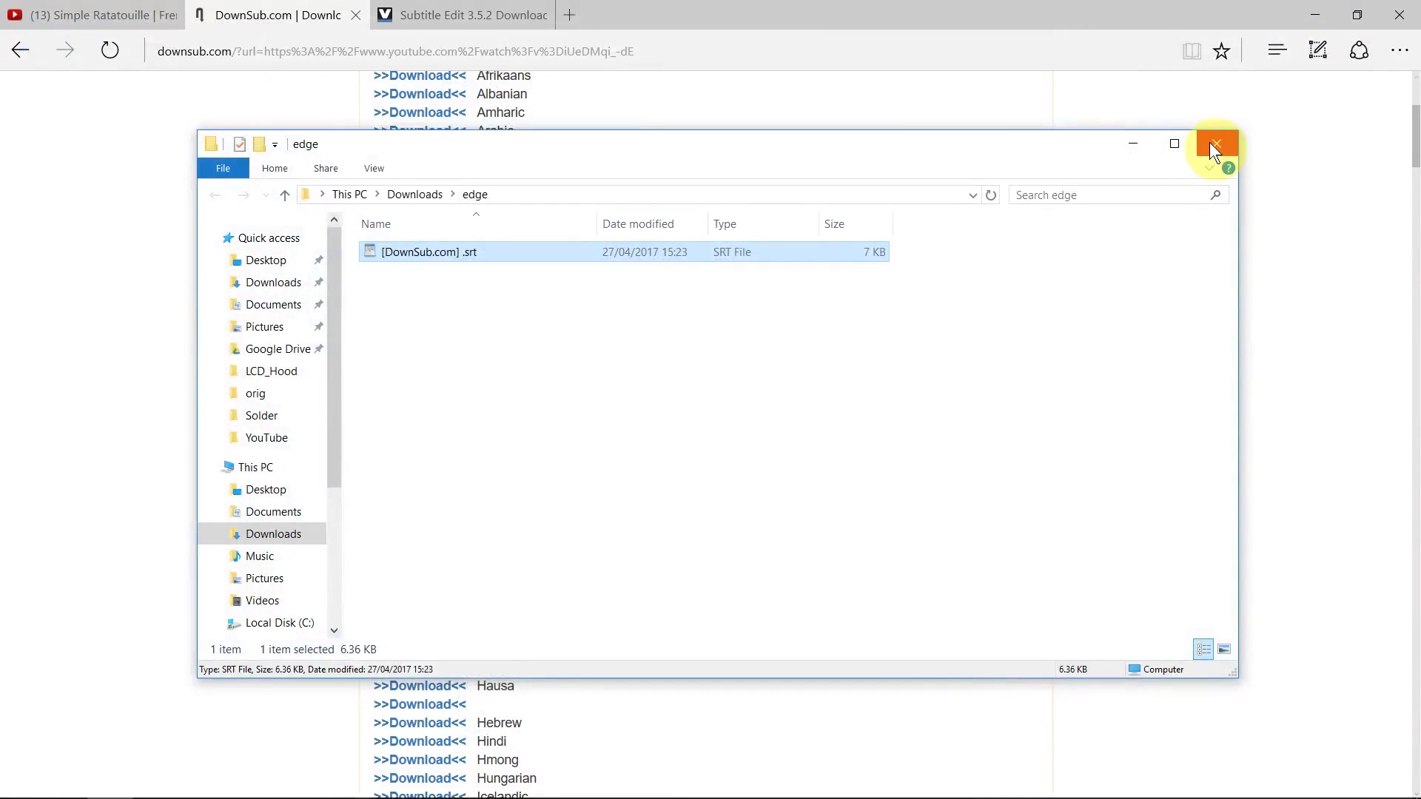
Close the download folder window and bring up Subtitle Edit's File menu.
left_click(1214, 145)
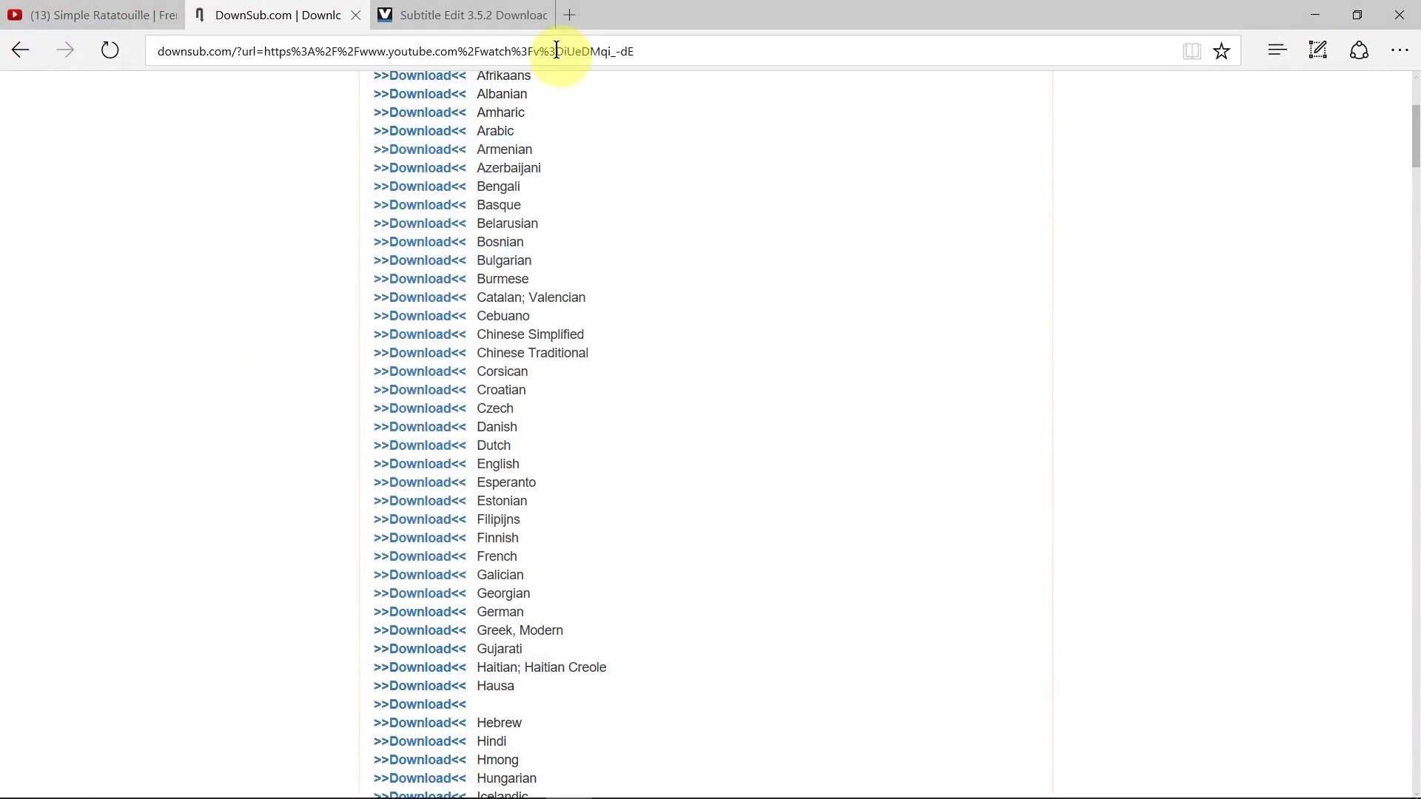
left_click(462, 14)
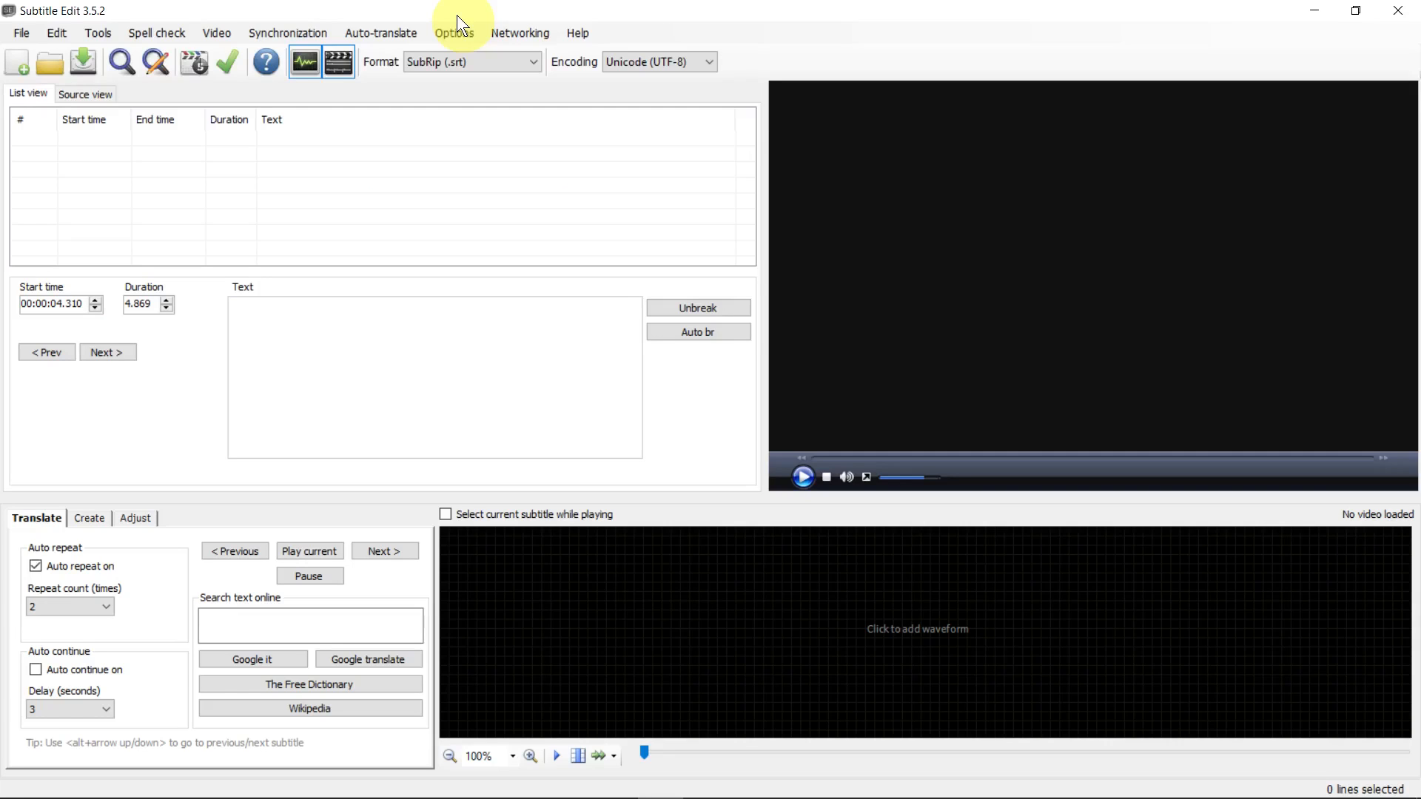
mouse_move(156, 33)
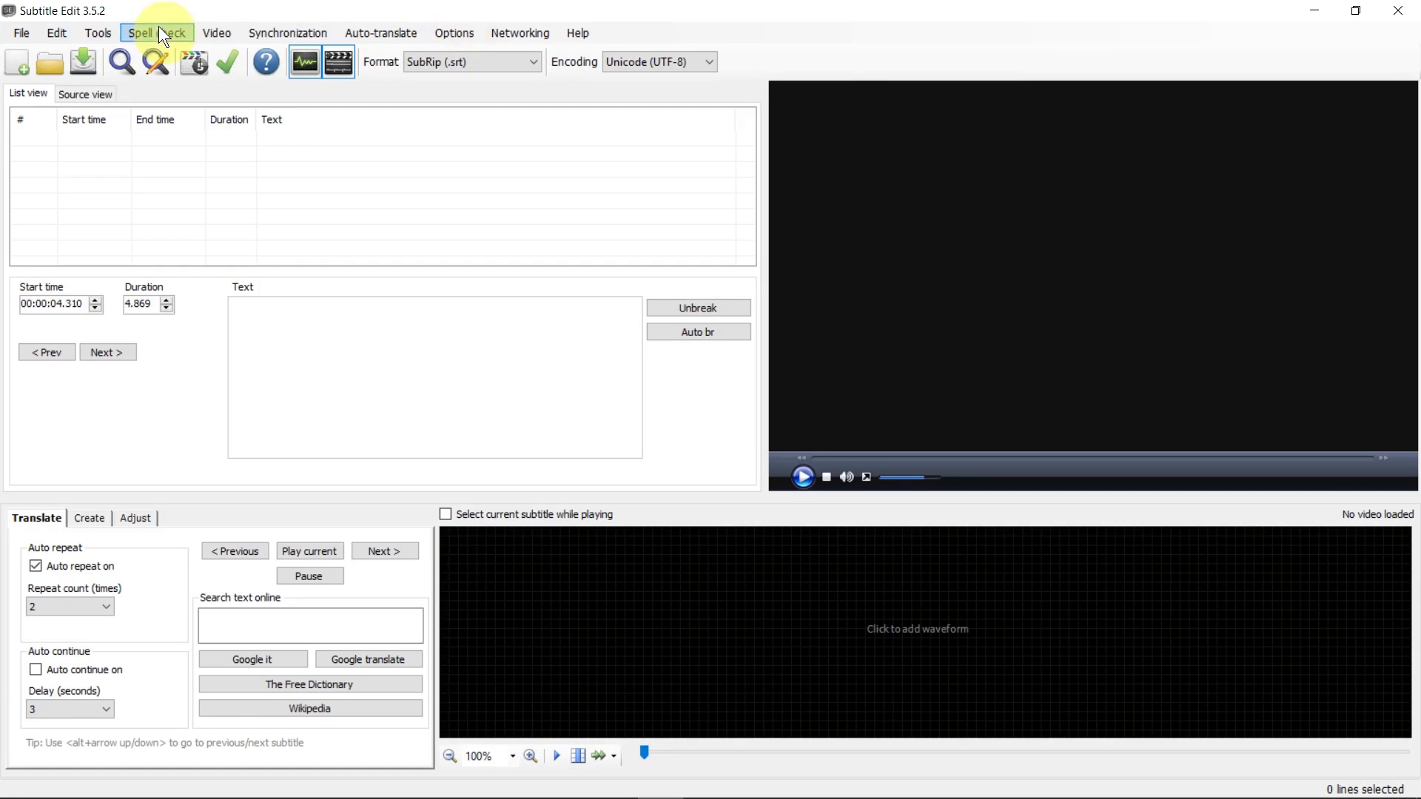
left_click(20, 33)
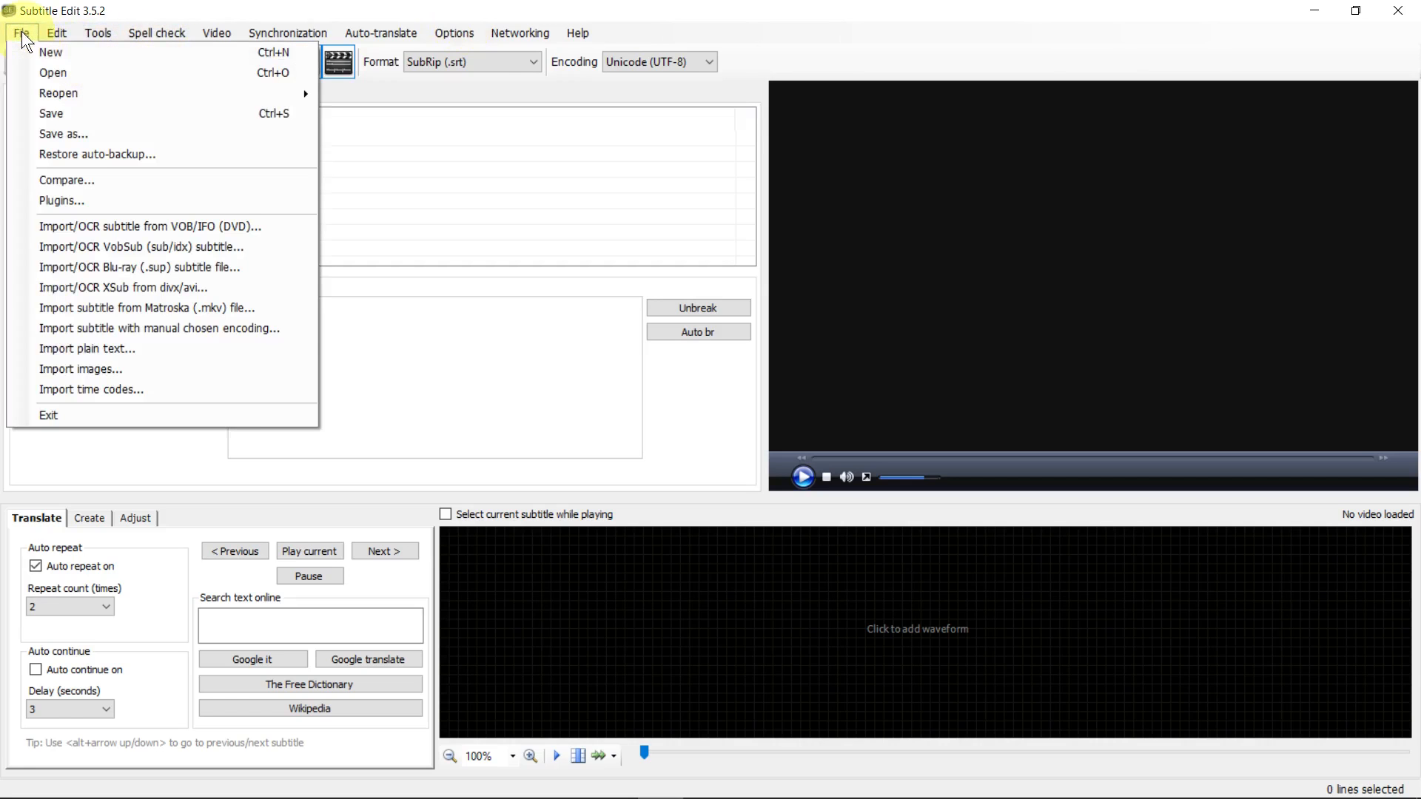
Load [DownSub.com] .srt from Downloads\edge, showing its 70 caption lines.
left_click(52, 72)
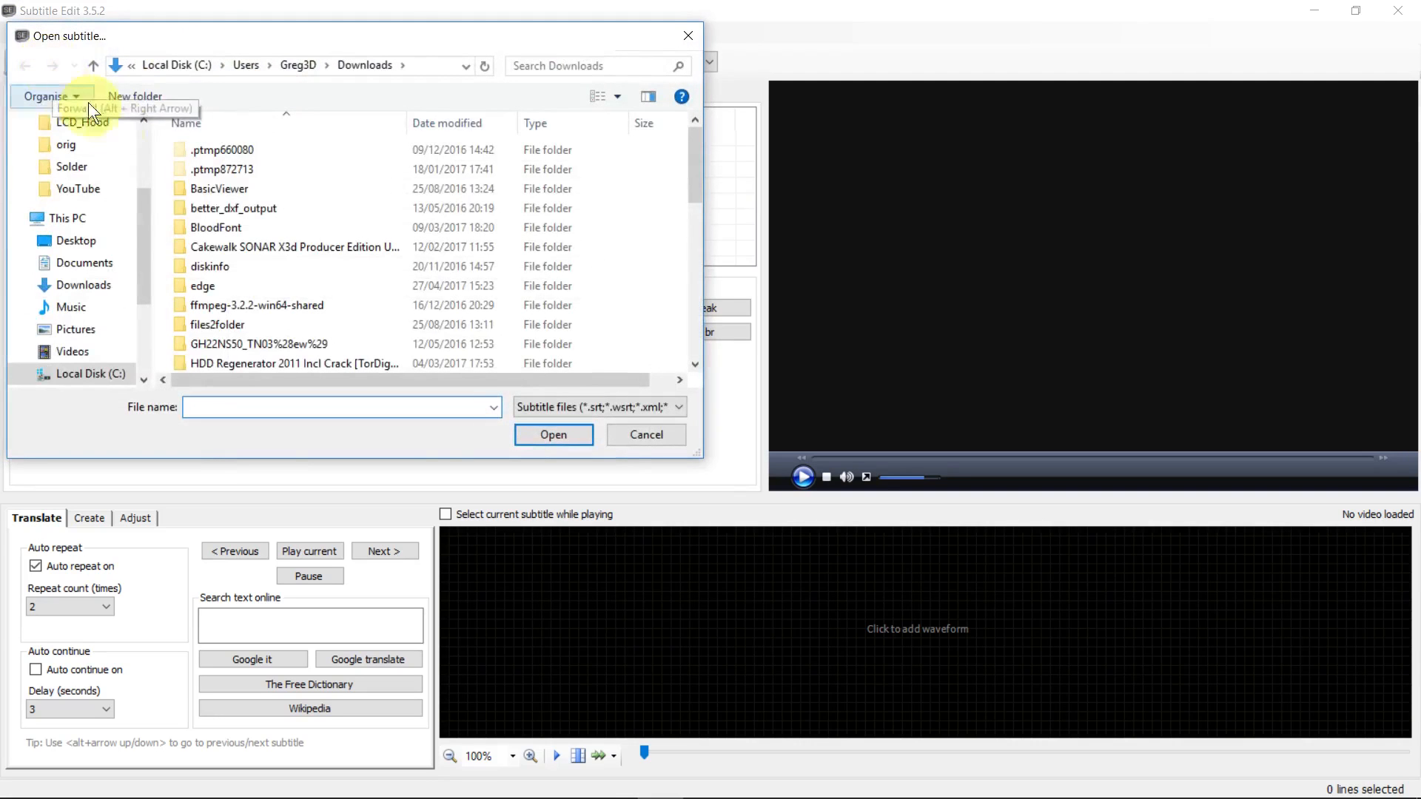
double_click(202, 286)
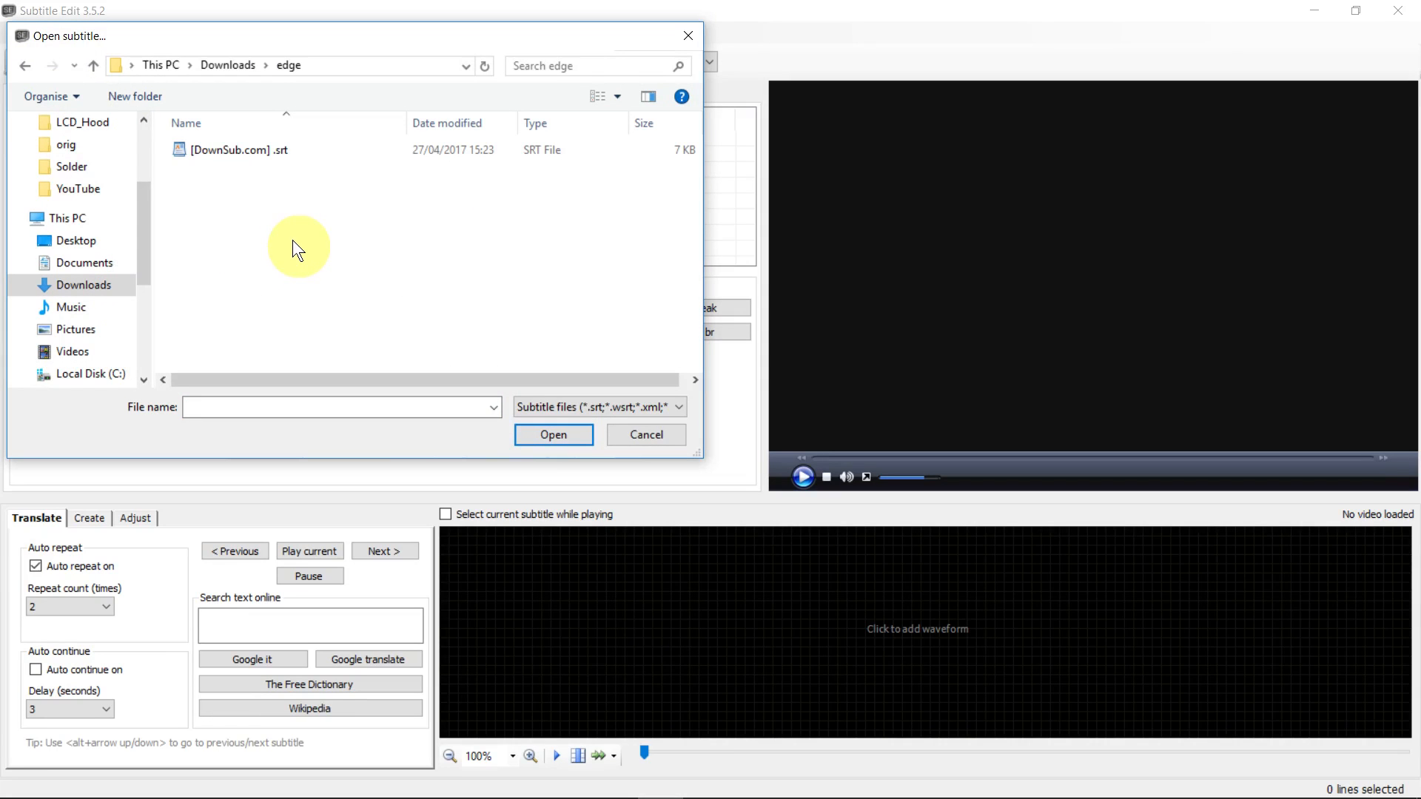
left_click(240, 150)
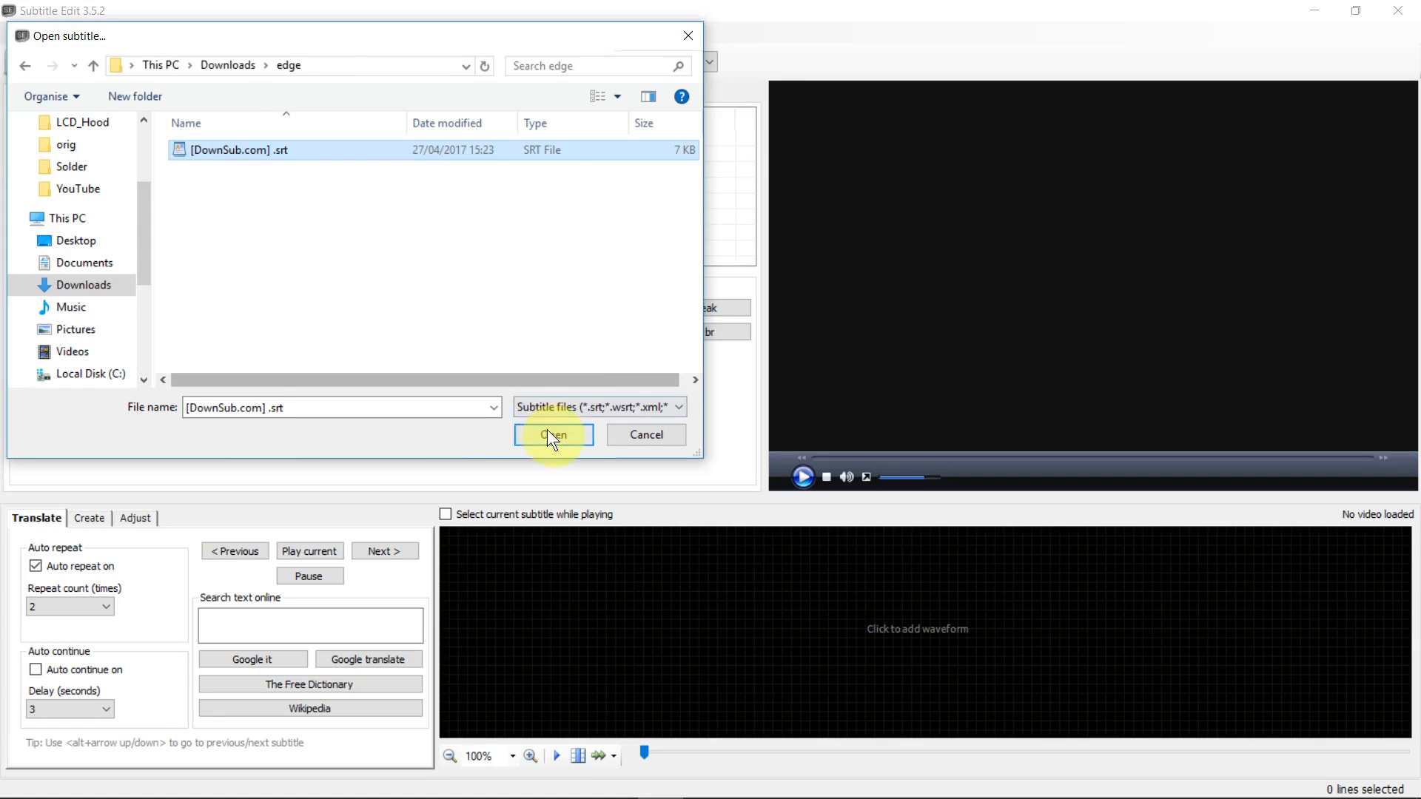
left_click(553, 435)
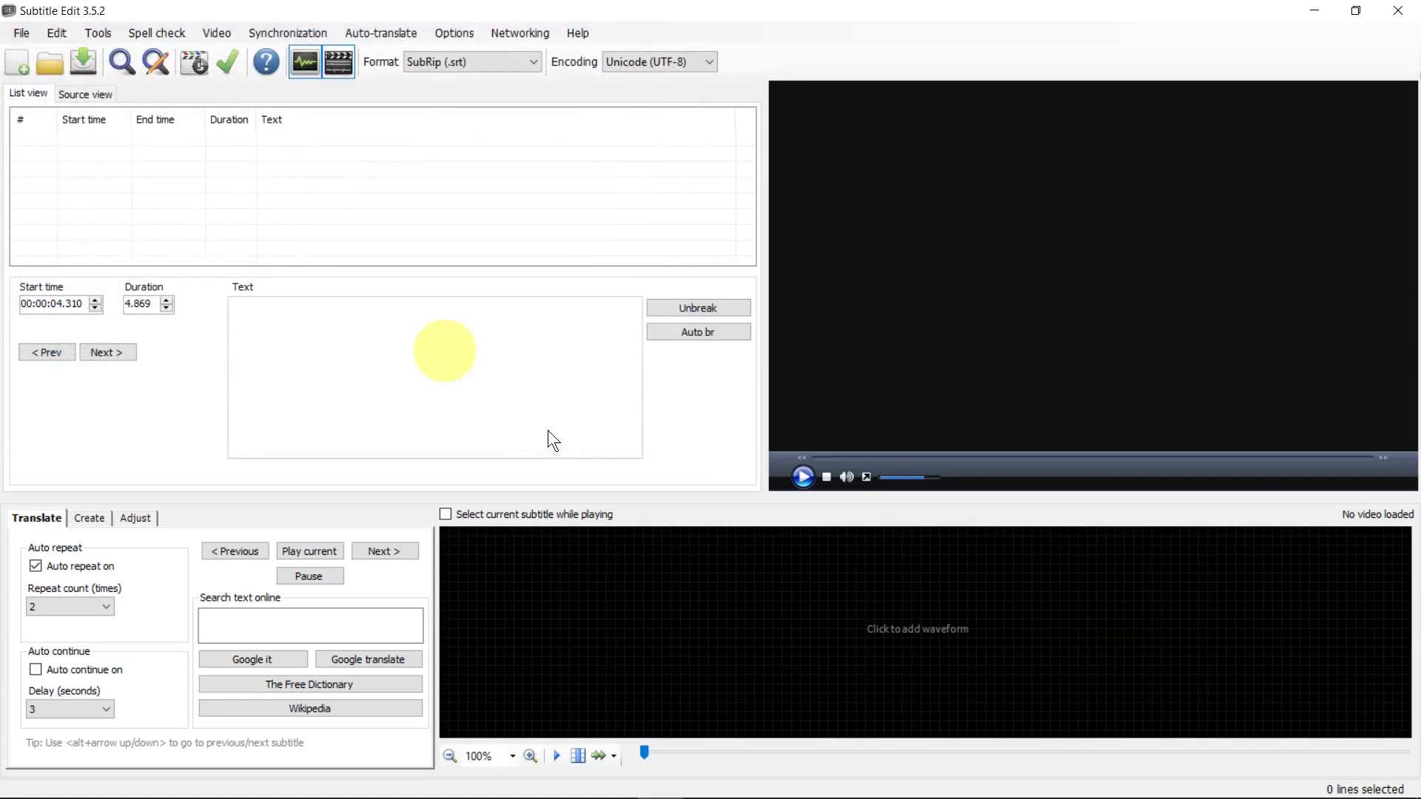
left_click(49, 61)
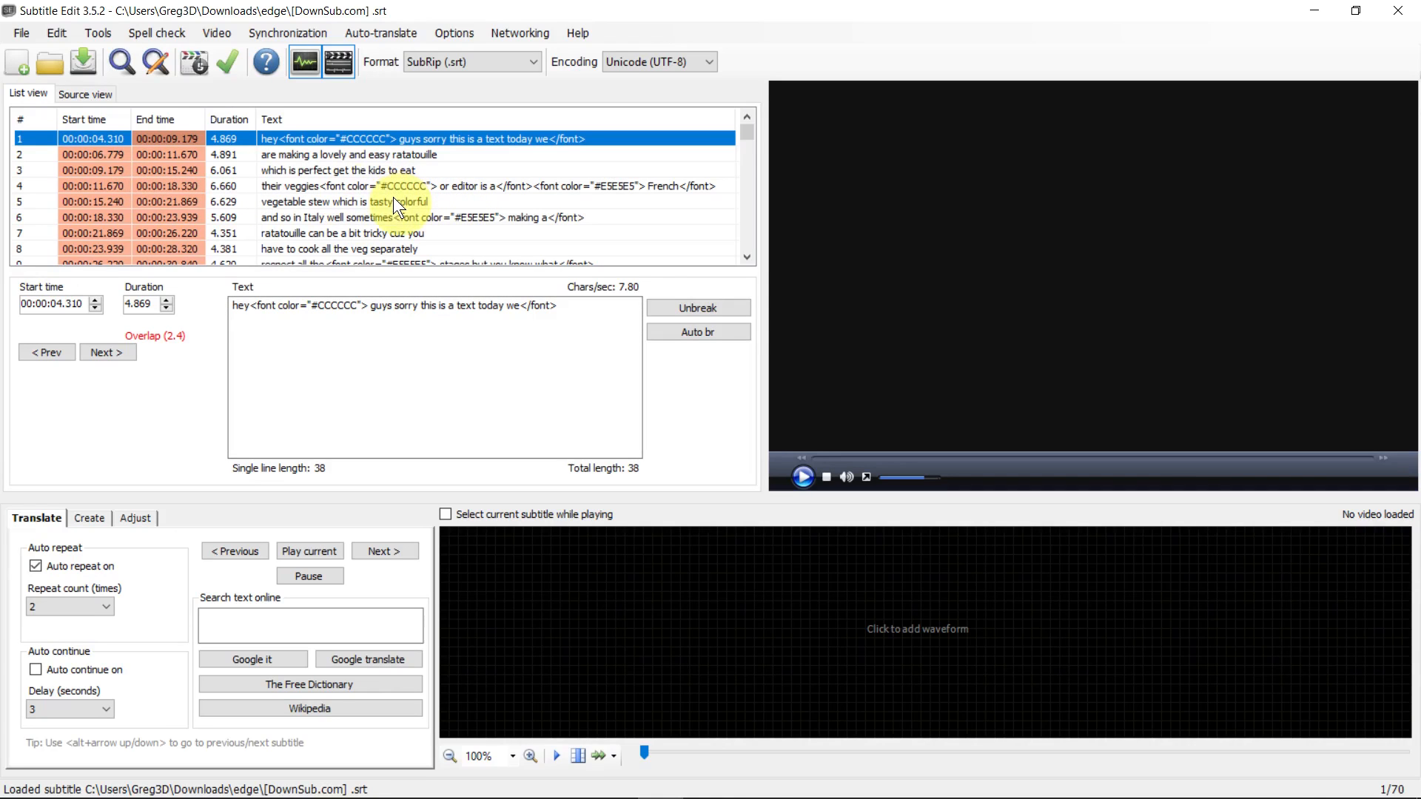
Open the Export text dialog through File > Export > Plain text.
left_click(20, 33)
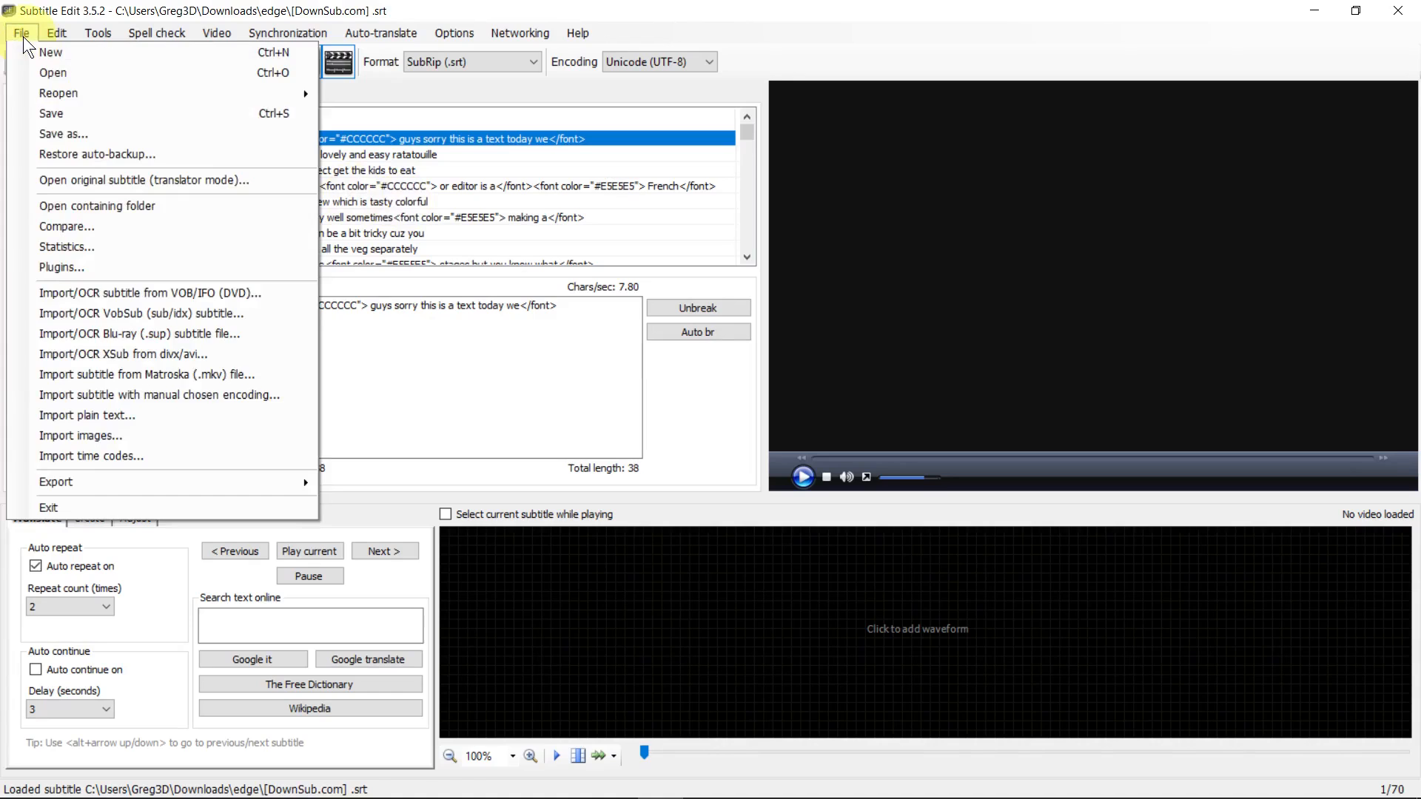
mouse_move(56, 481)
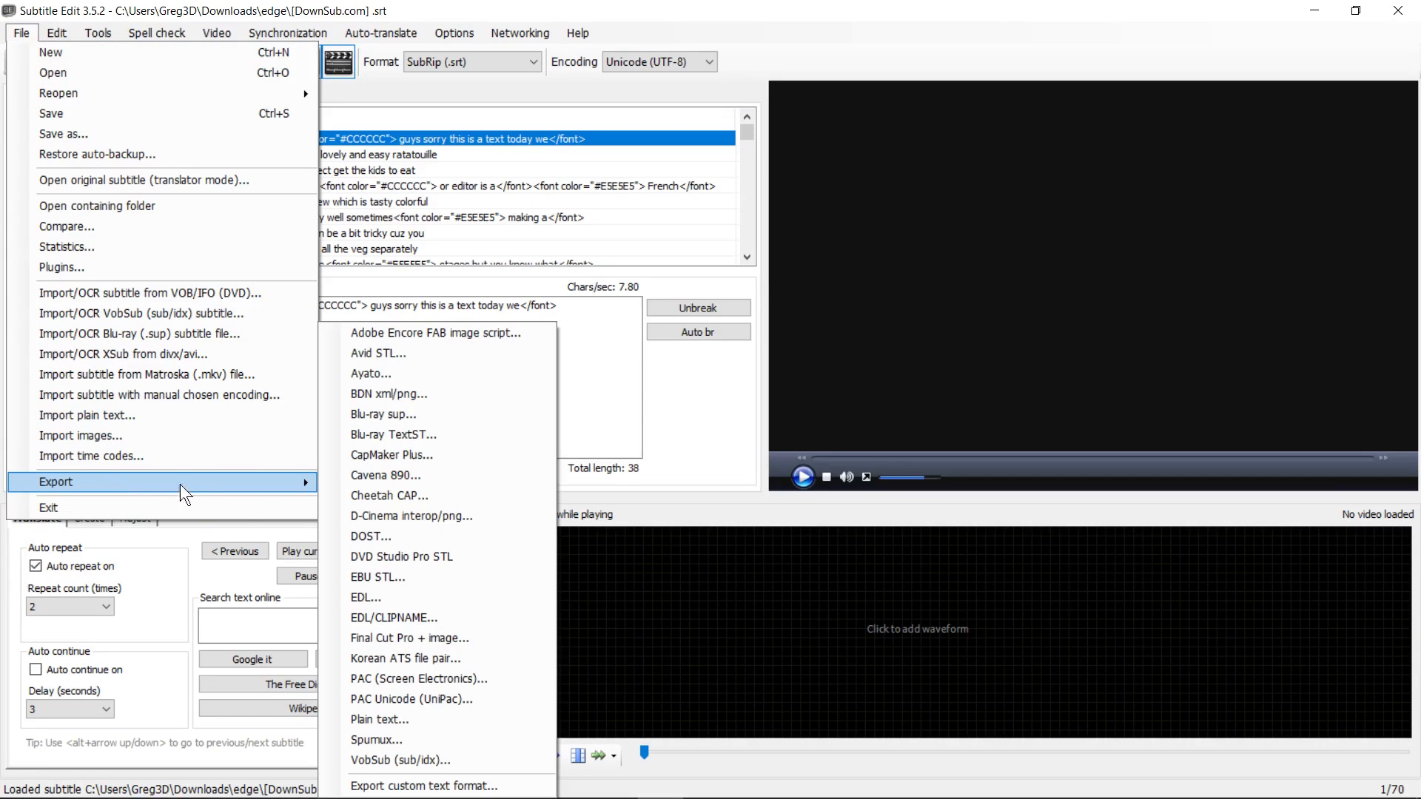
mouse_move(395, 578)
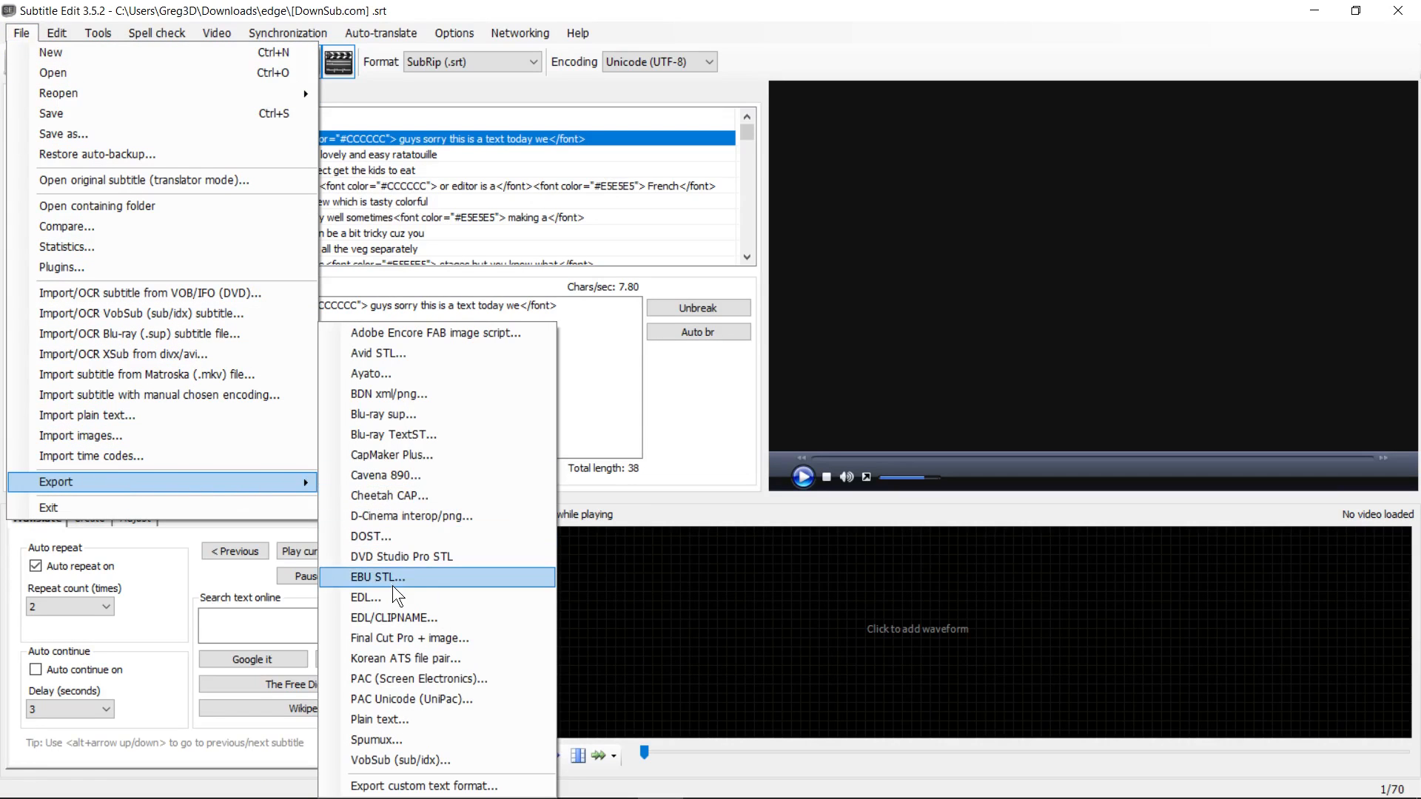
left_click(379, 719)
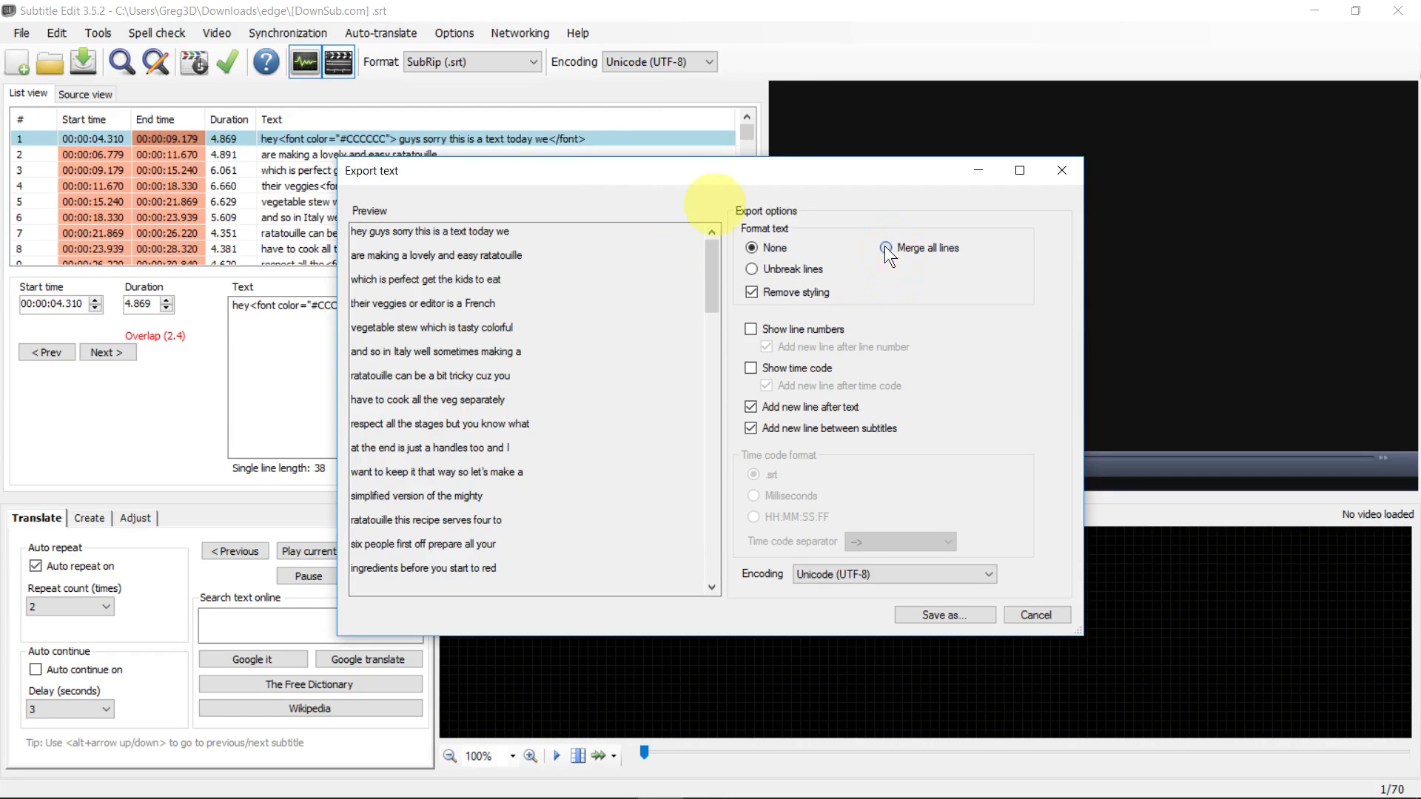
Export the captions with Merge all lines as a .txt file in the edge folder.
left_click(884, 247)
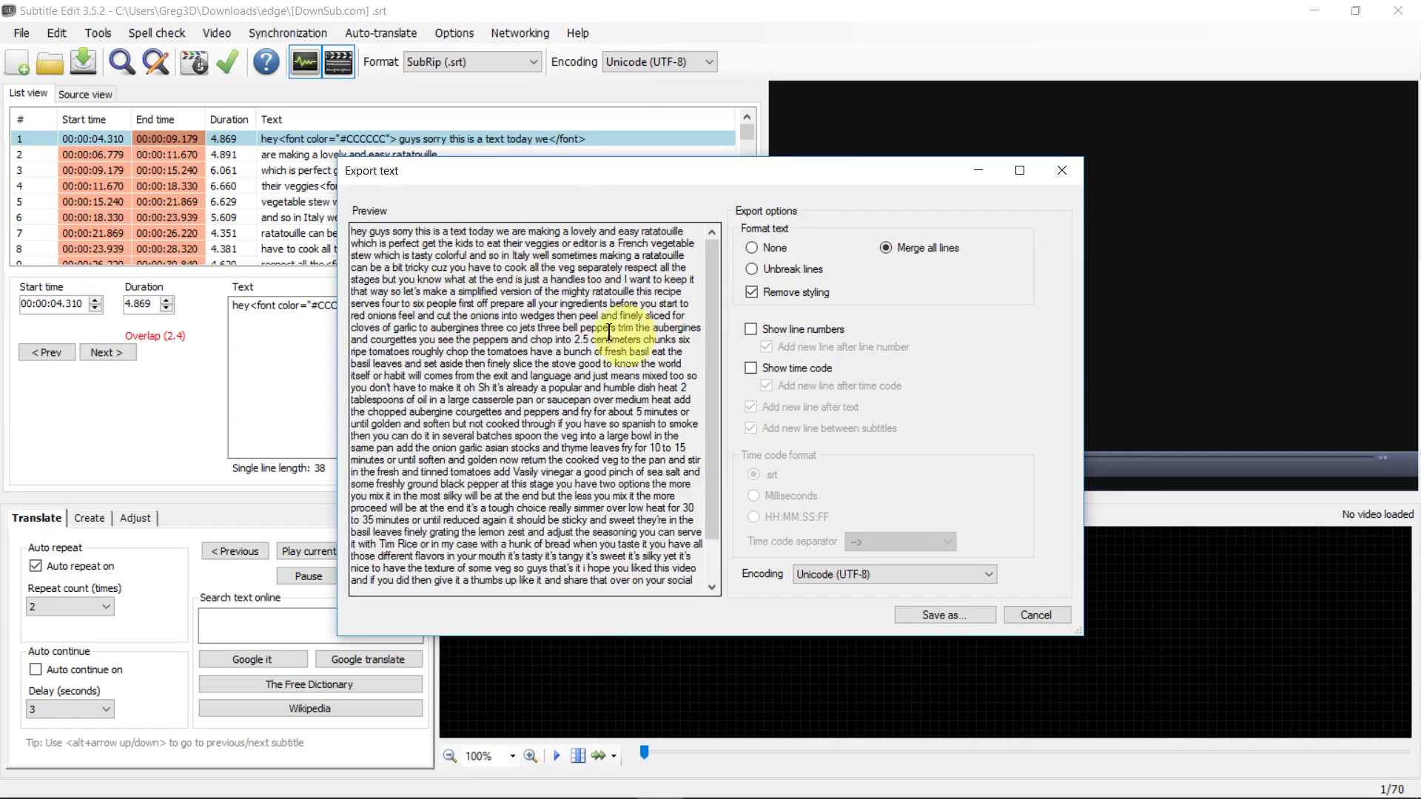
scroll("down", 3)
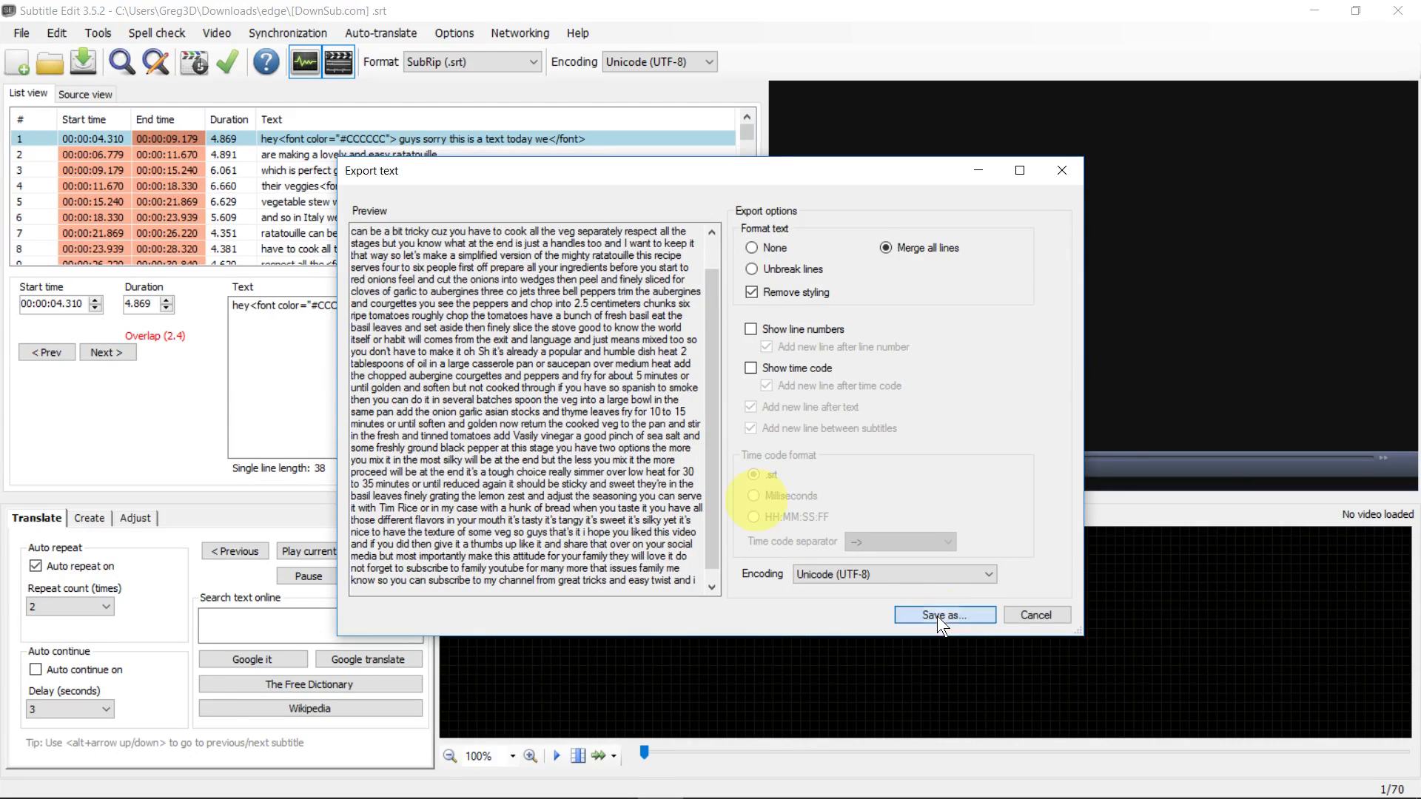
left_click(942, 615)
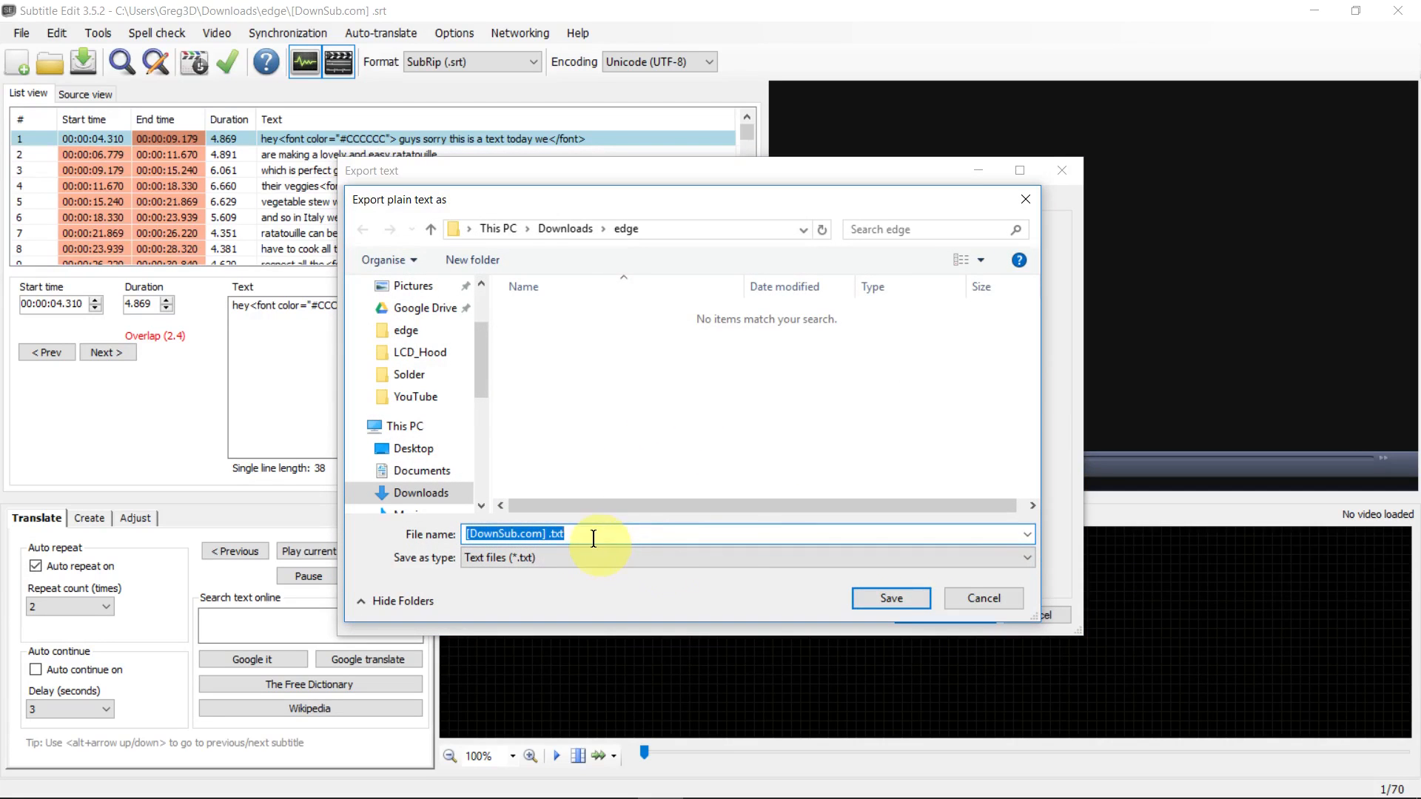
left_click(889, 598)
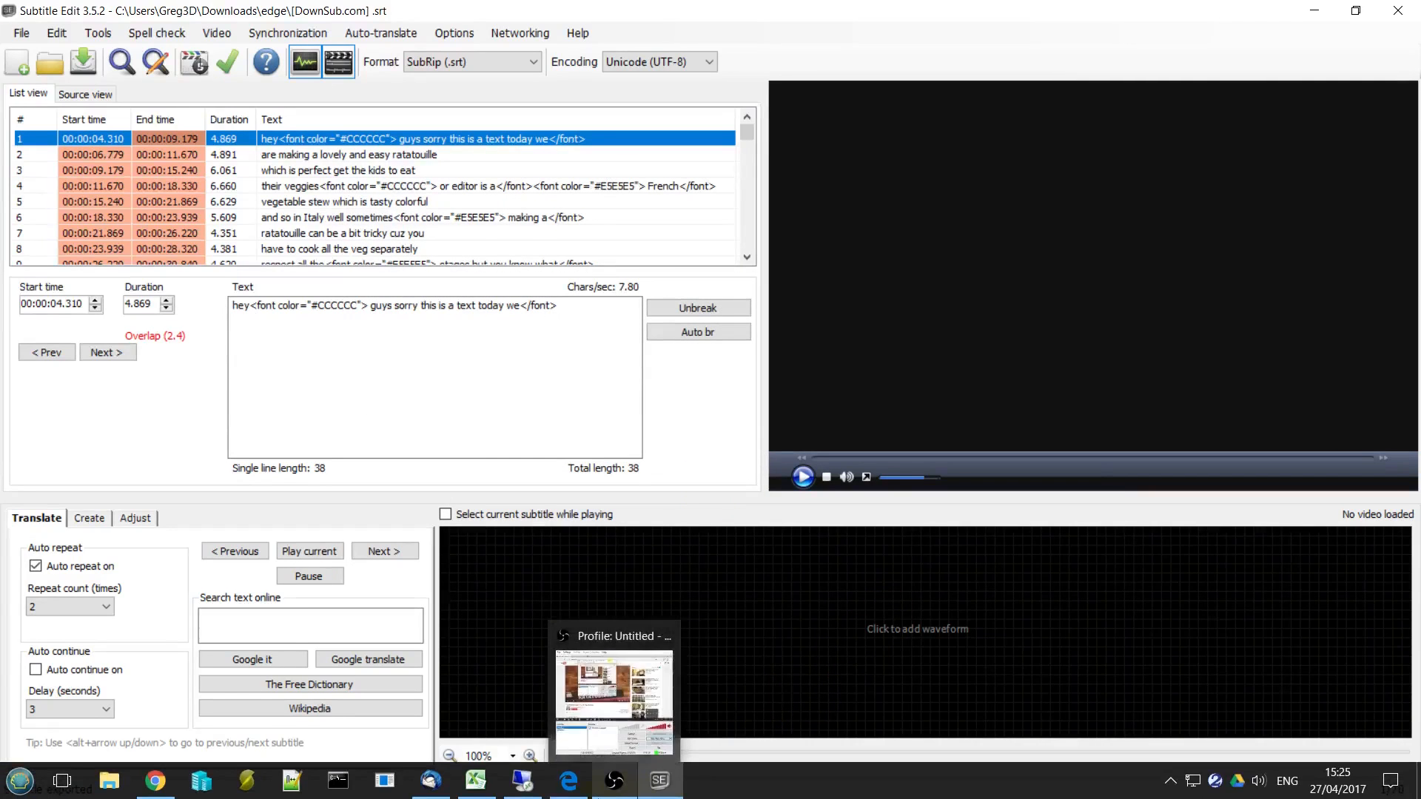
Launch Microsoft Word 2010 from the Start menu and view its File options.
left_click(16, 780)
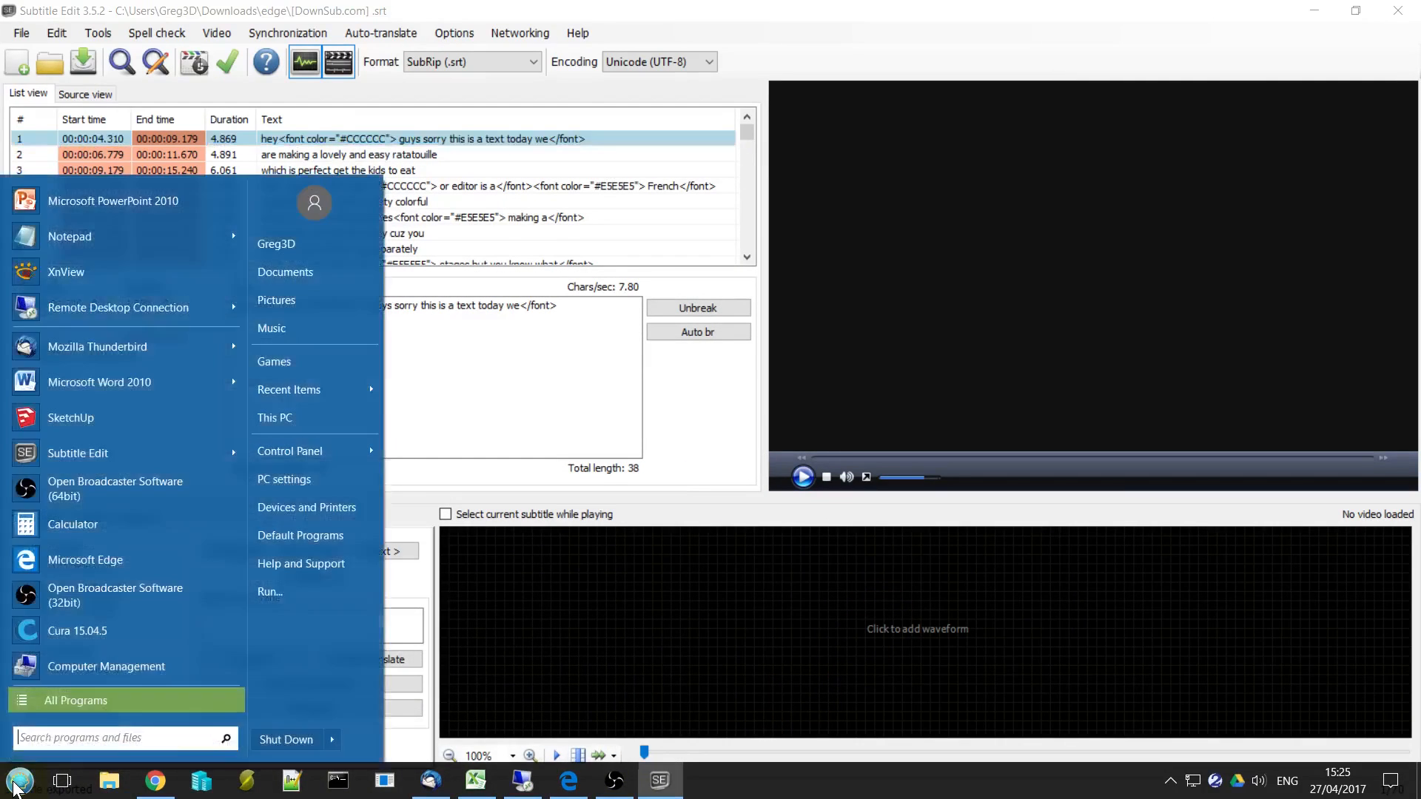
left_click(98, 382)
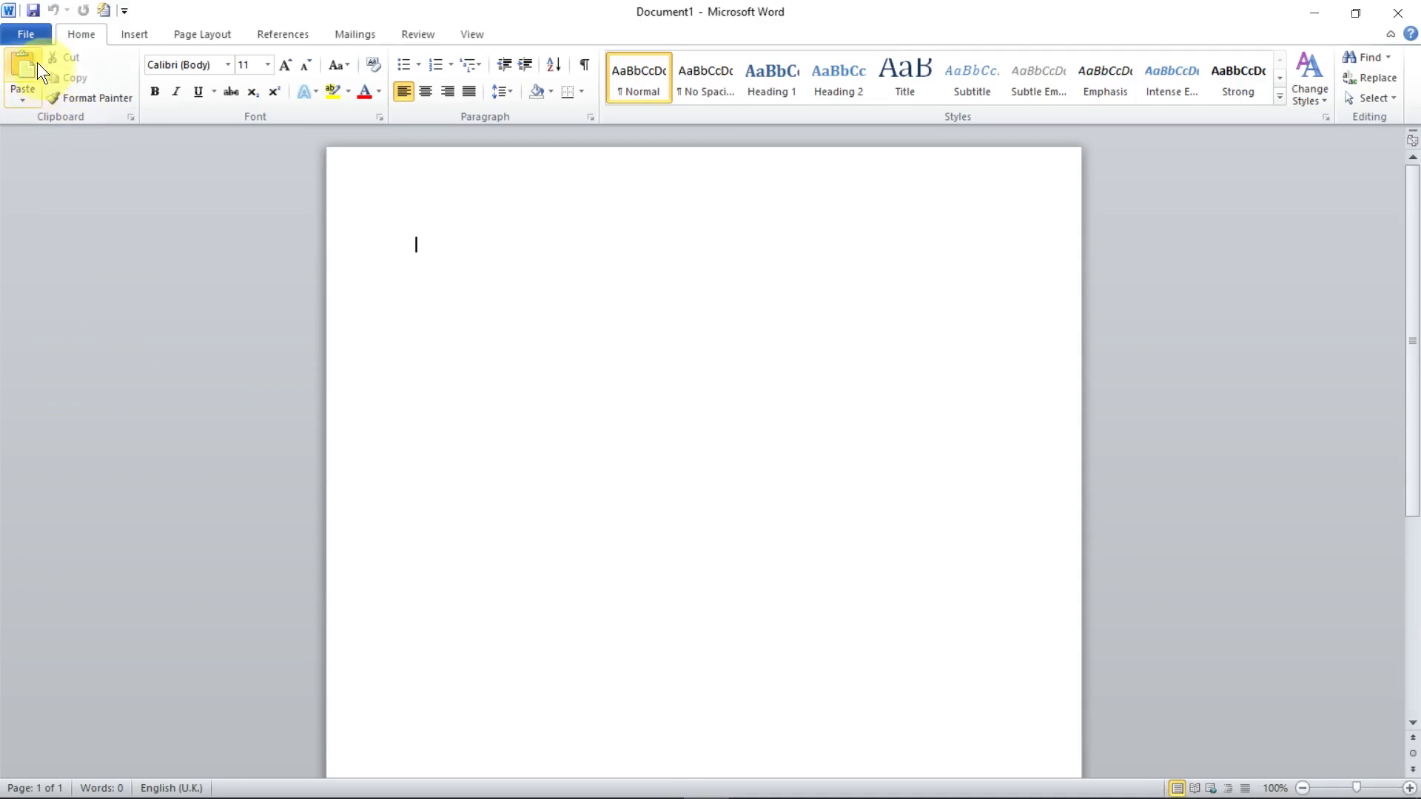
left_click(25, 33)
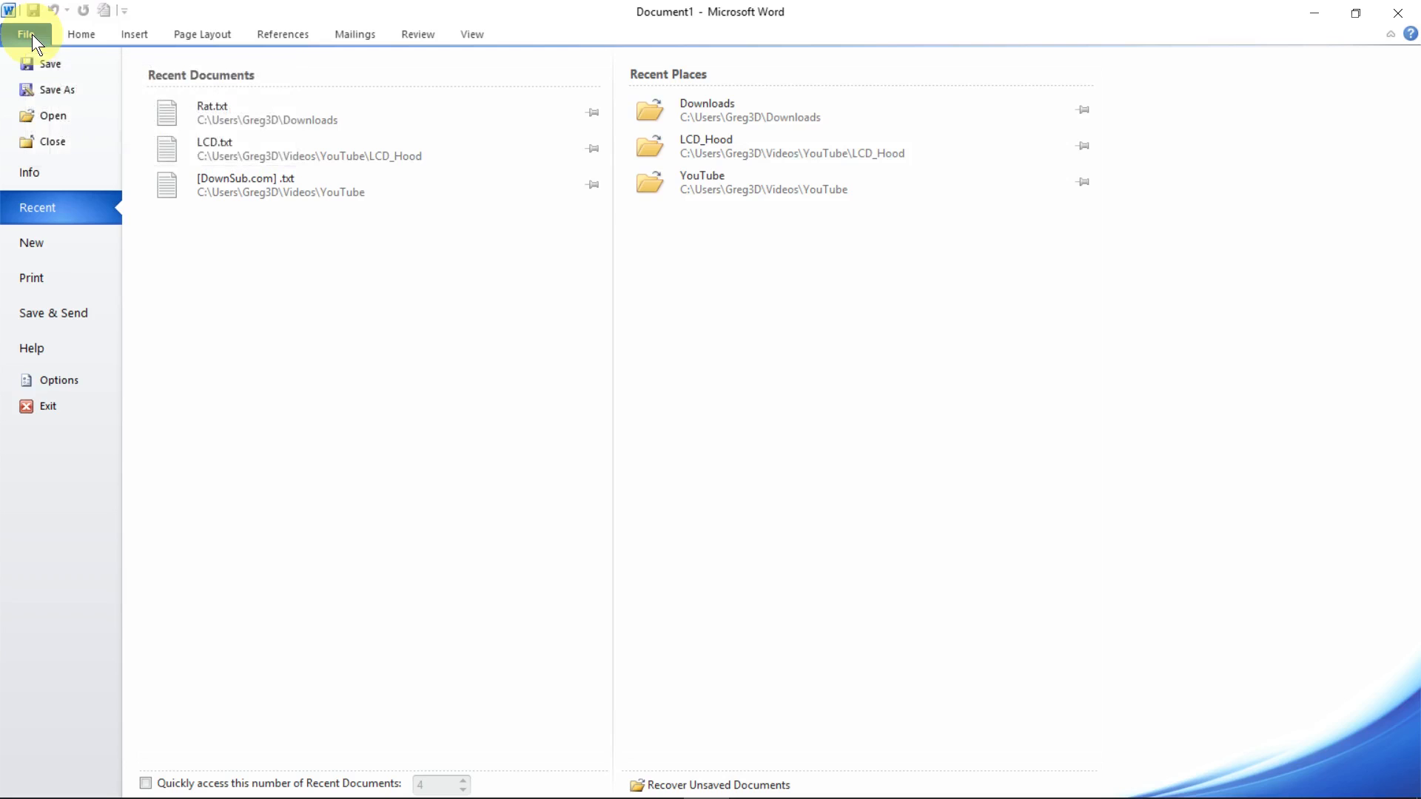
Open the [DownSub.com] .txt file from Downloads\edge in Word.
left_click(53, 116)
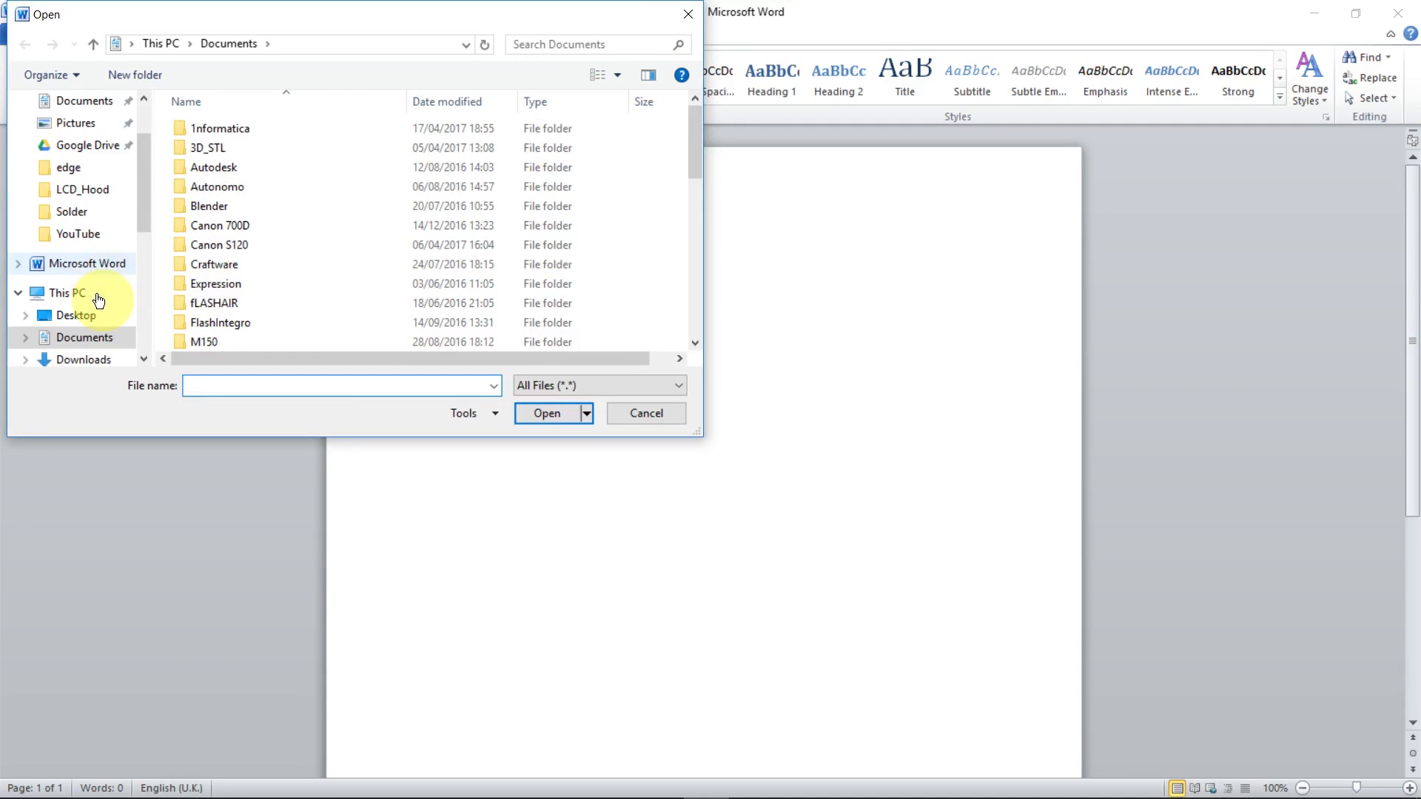
left_click(81, 338)
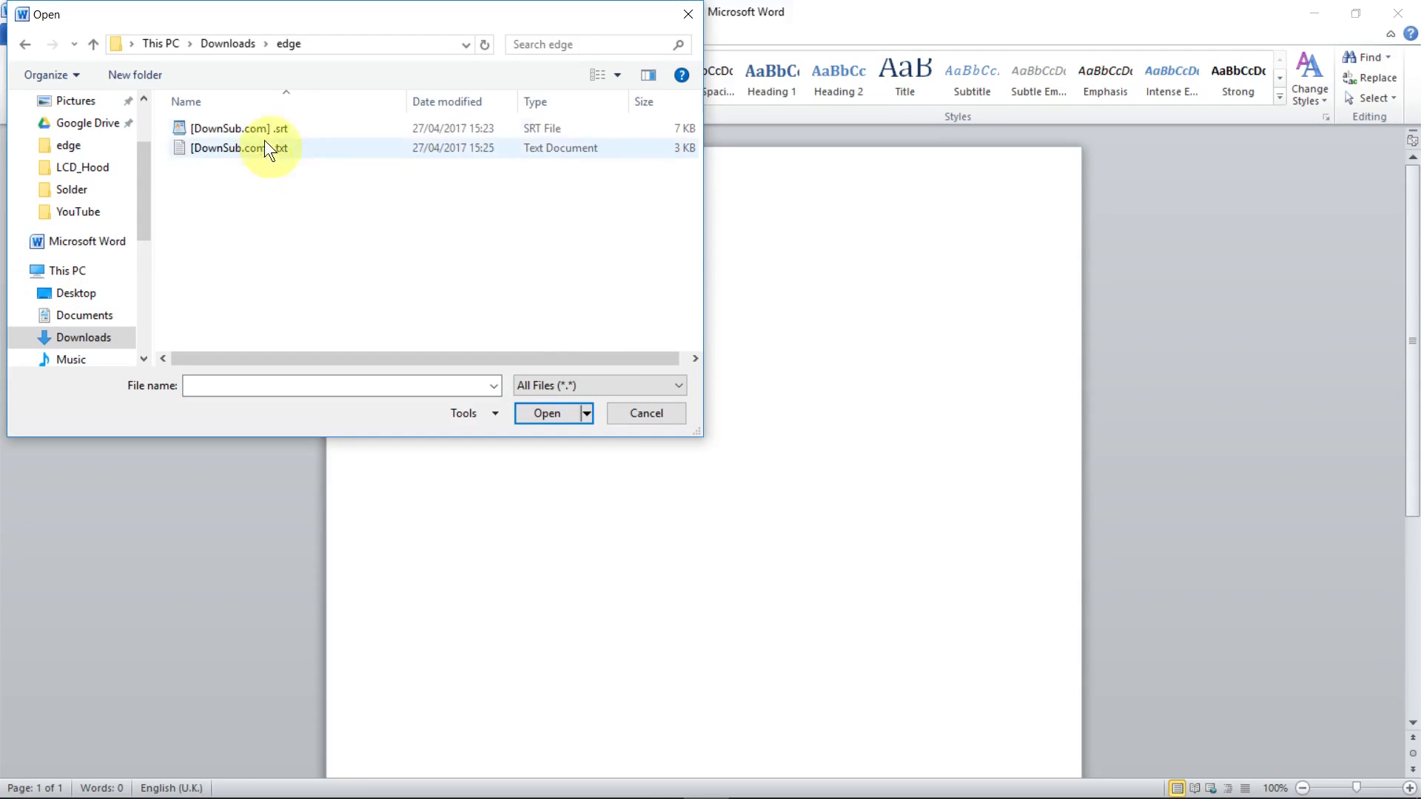
left_click(238, 148)
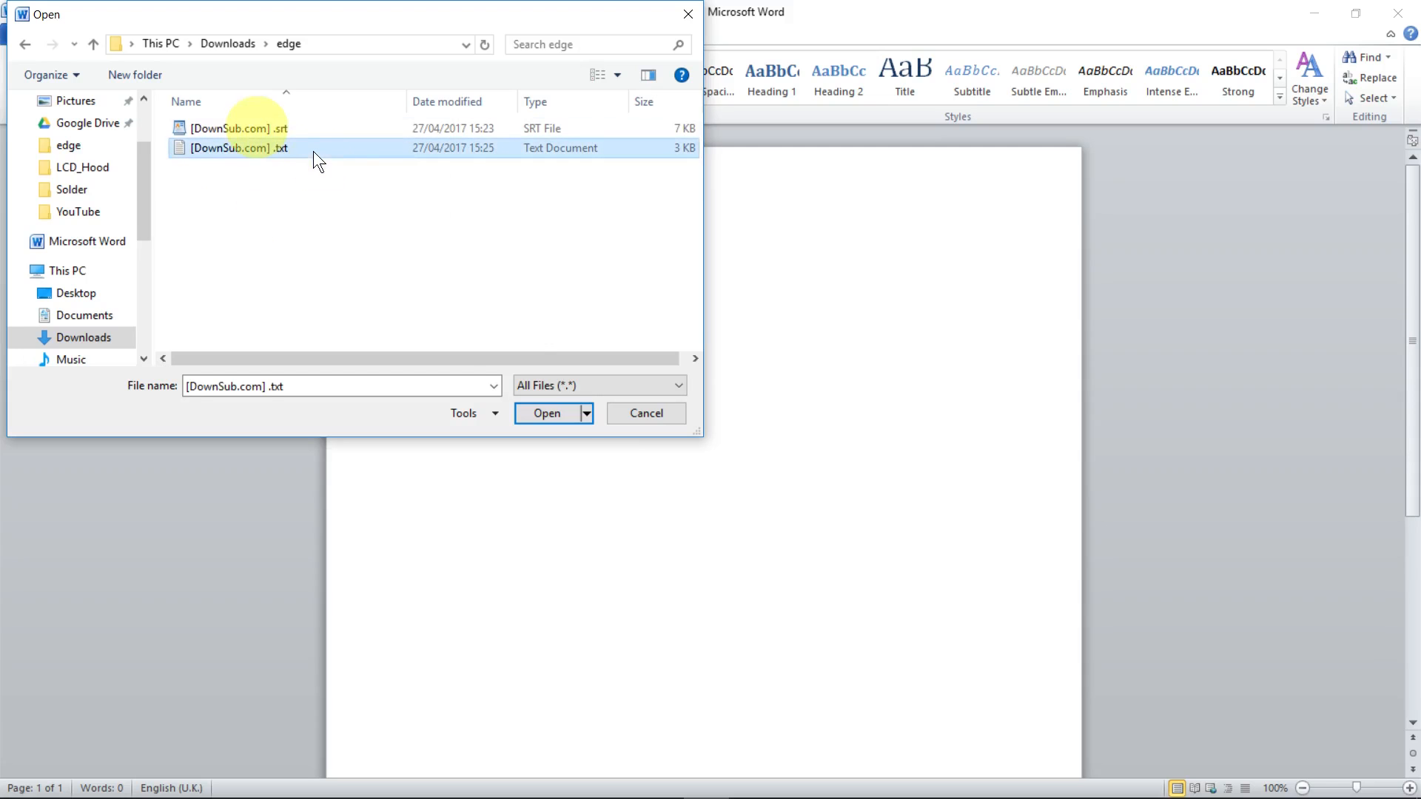
left_click(546, 413)
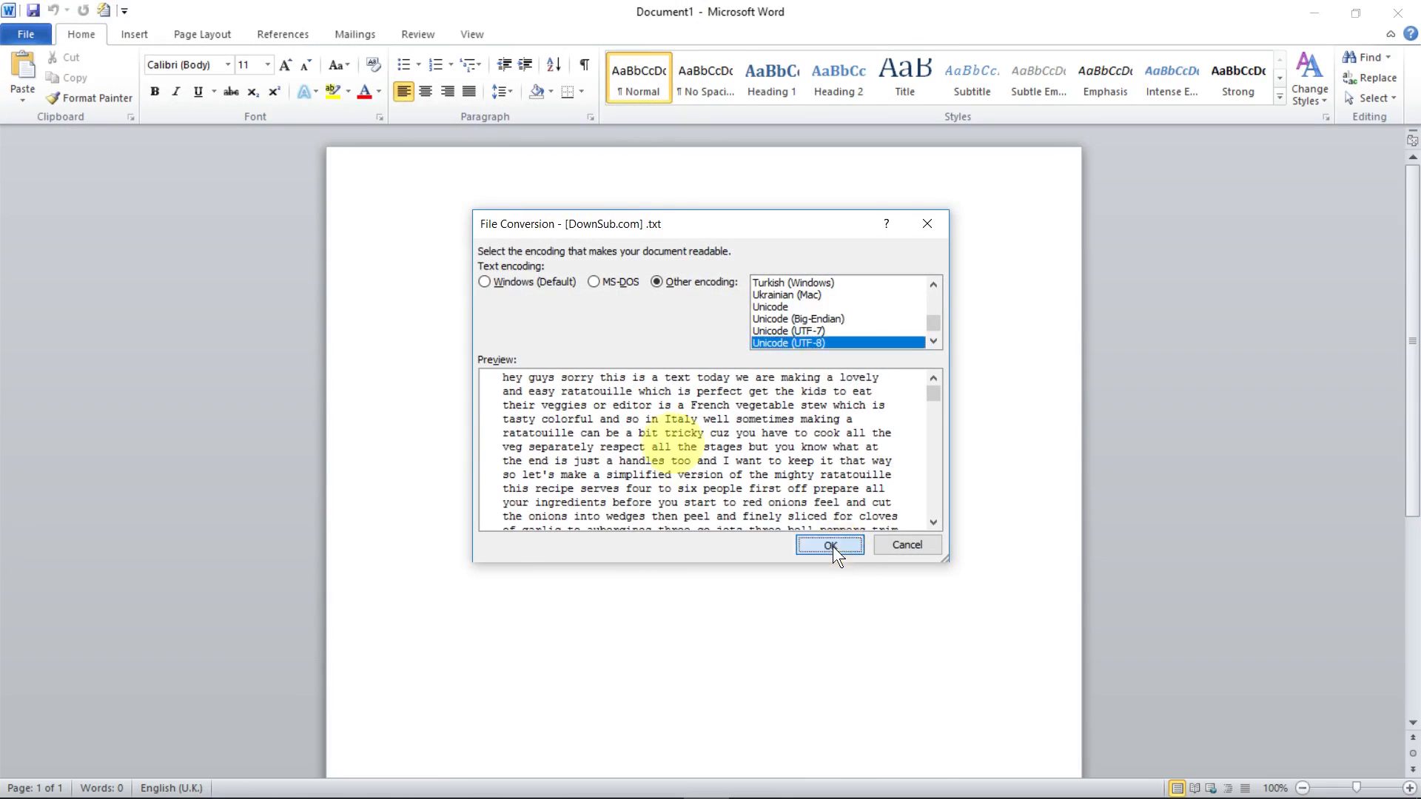
Accept the UTF-8 conversion and grow the transcript text to 12-point.
left_click(827, 545)
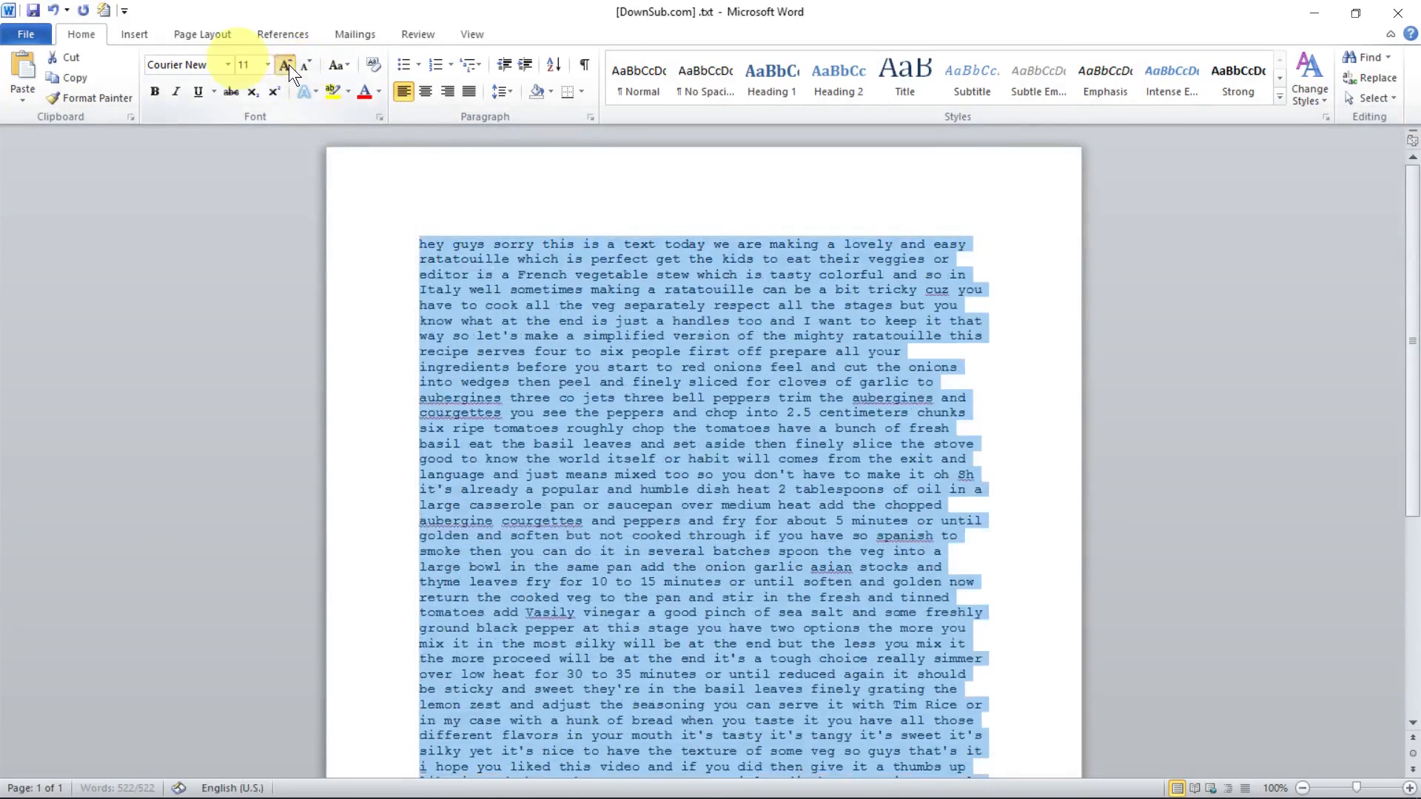
left_click(284, 64)
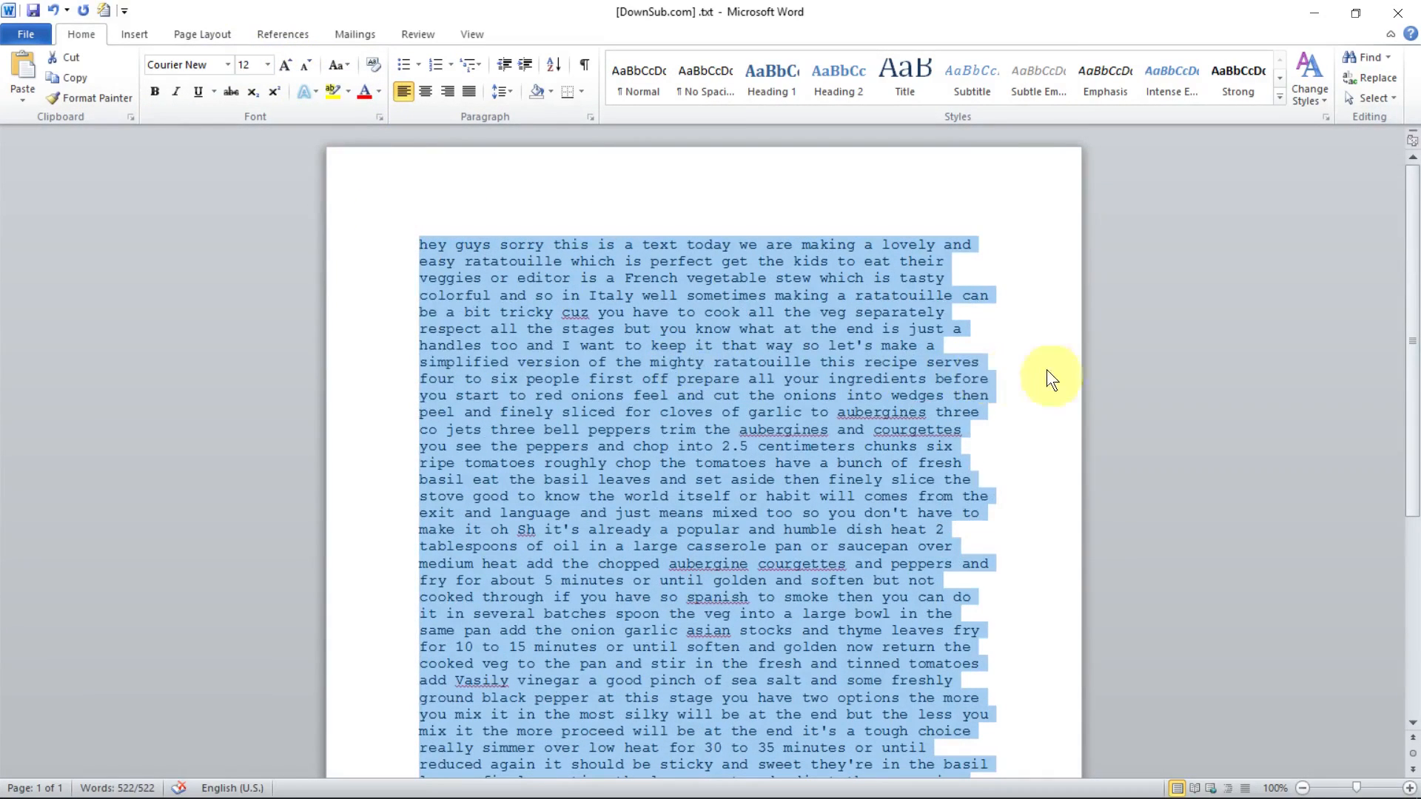
left_click(662, 328)
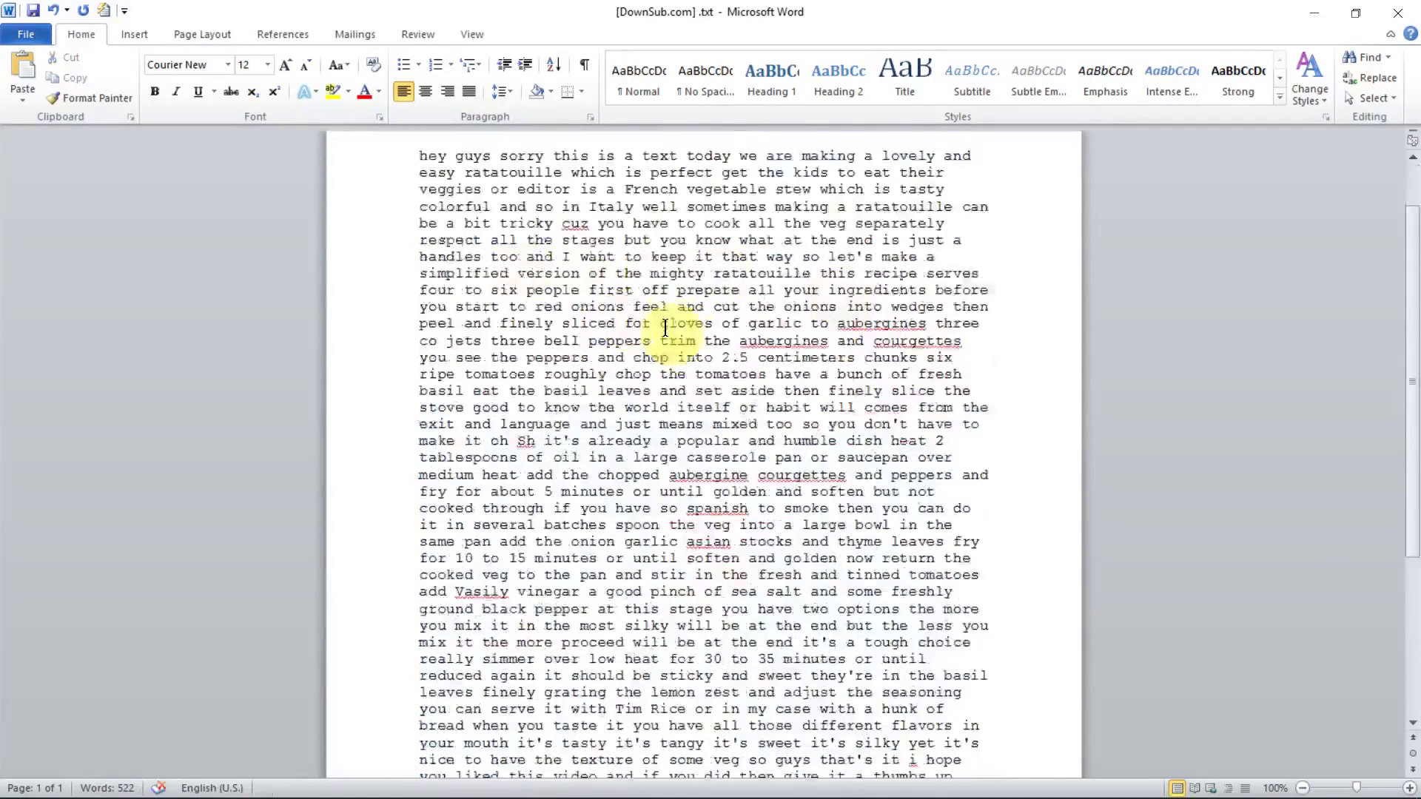
scroll("down", 3)
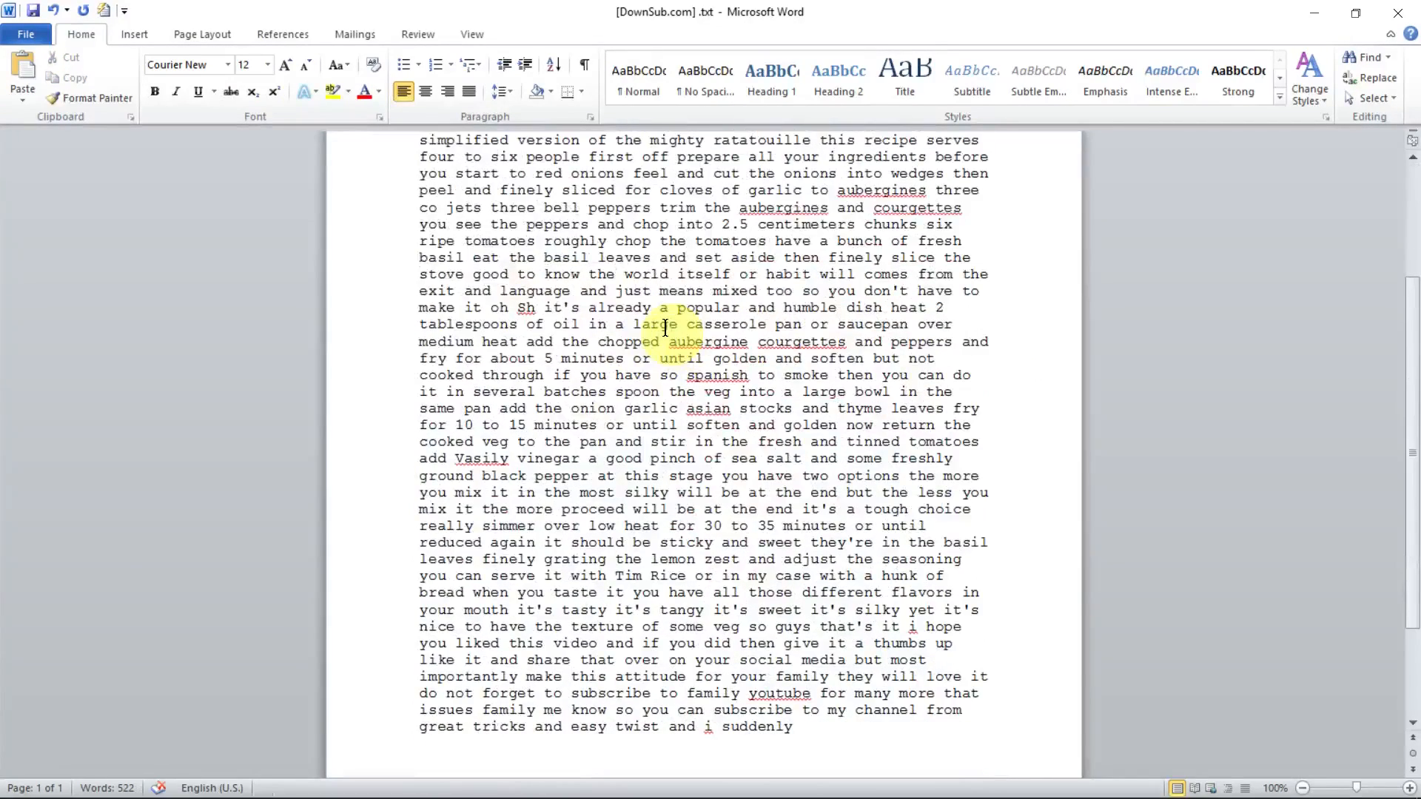